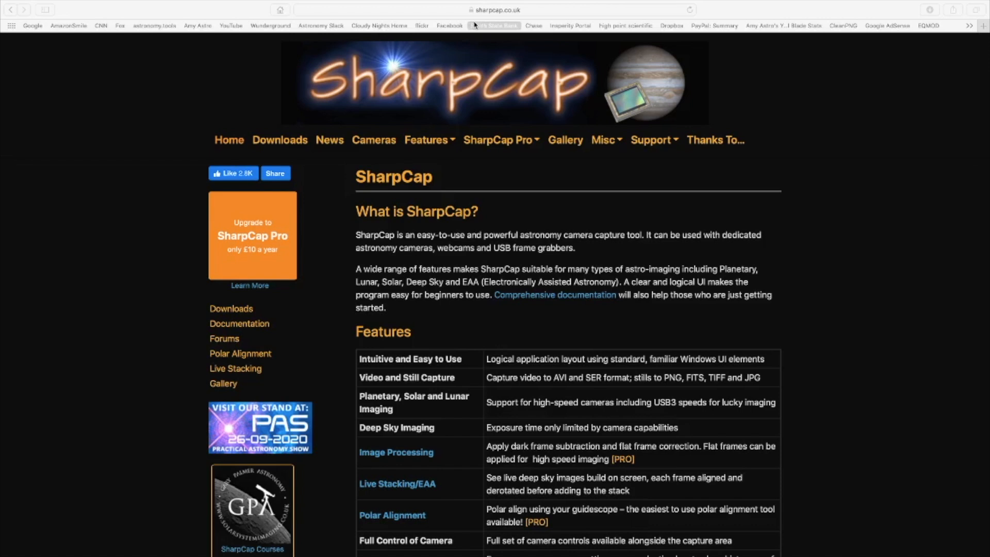
mouse_move(629, 330)
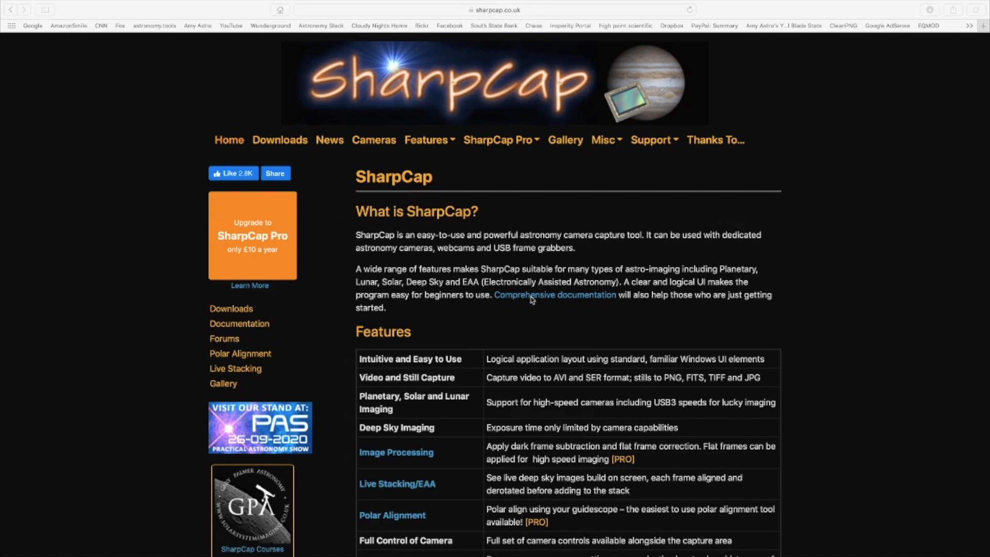
Scroll through the SharpCap Downloads page, return to the top and show the SharpCap Pro menu options
scroll("down", 3)
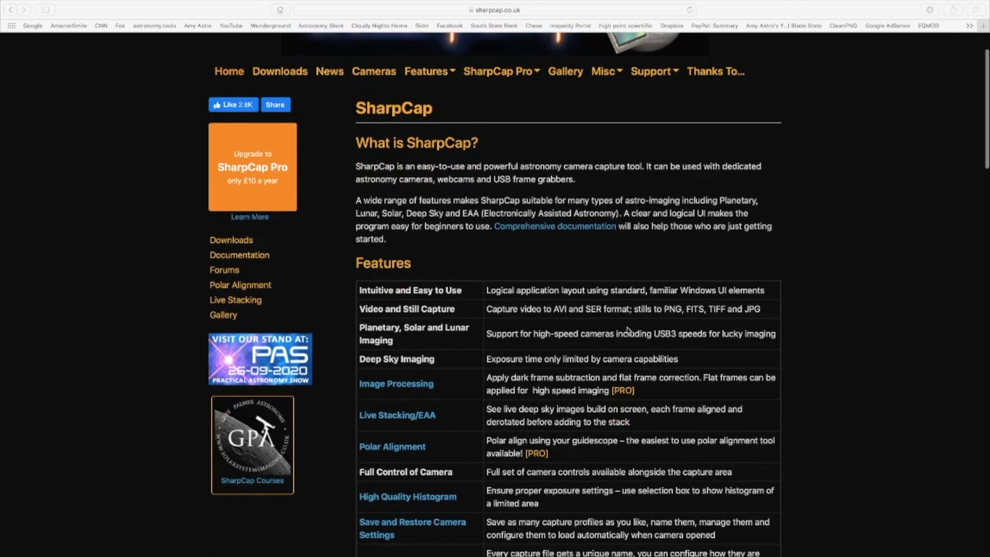
scroll("down", 3)
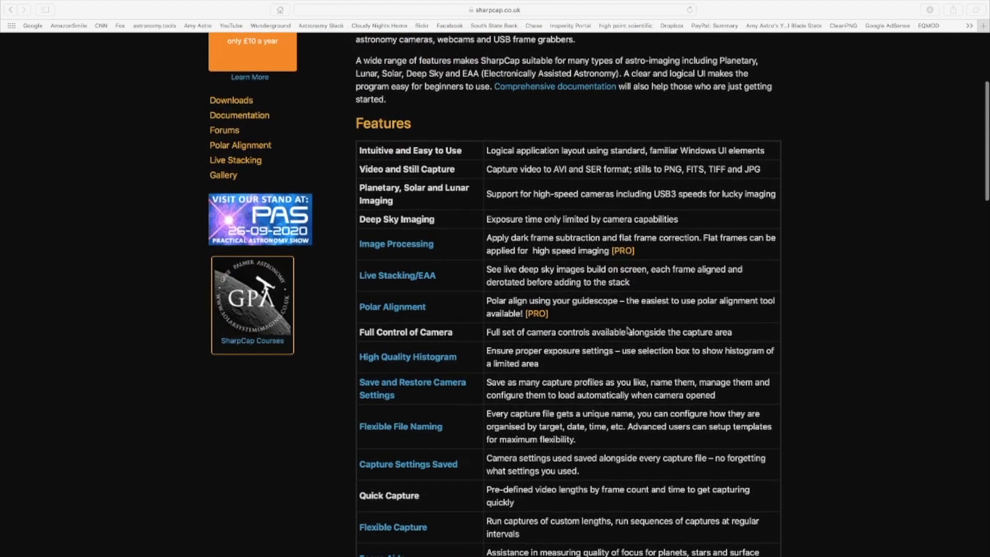
scroll("down", 3)
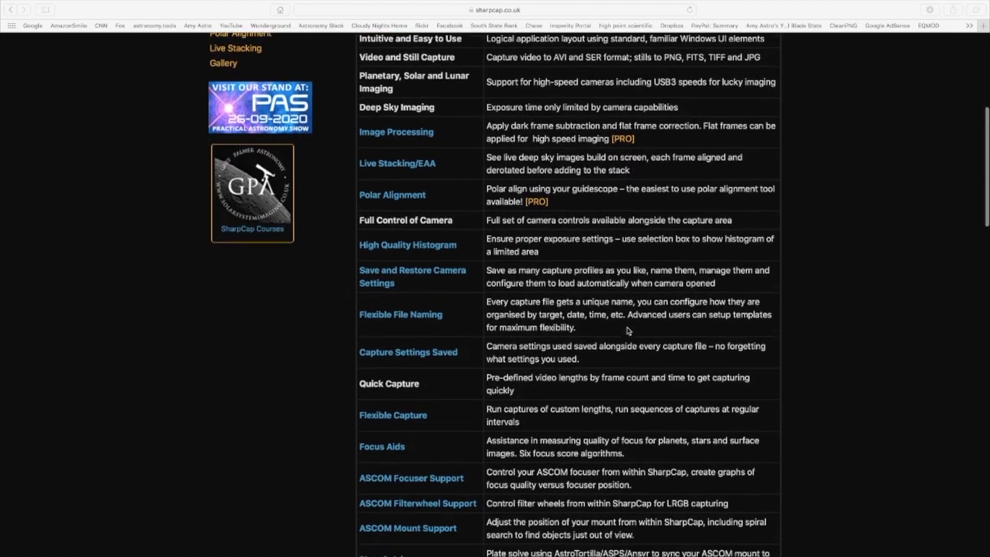
scroll("down", 3)
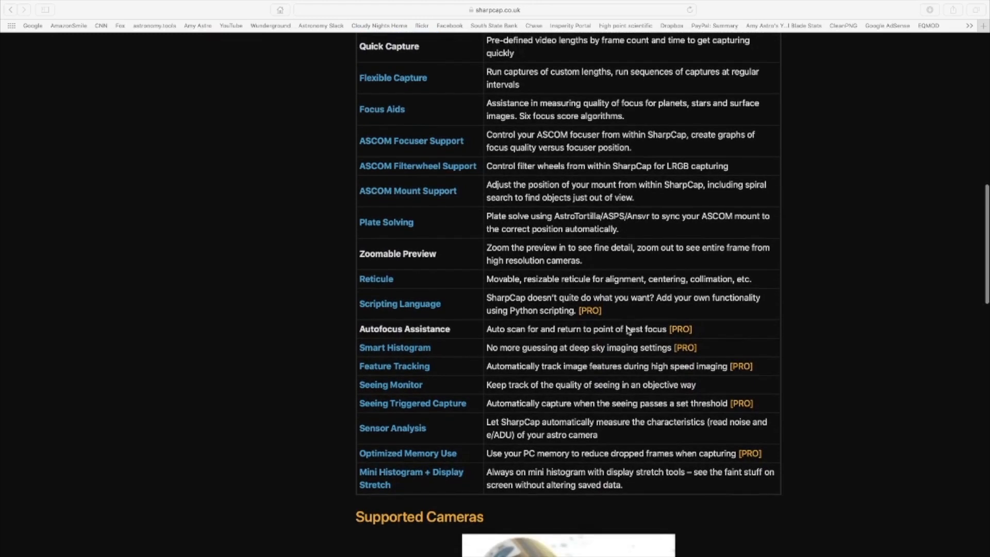
mouse_move(600, 305)
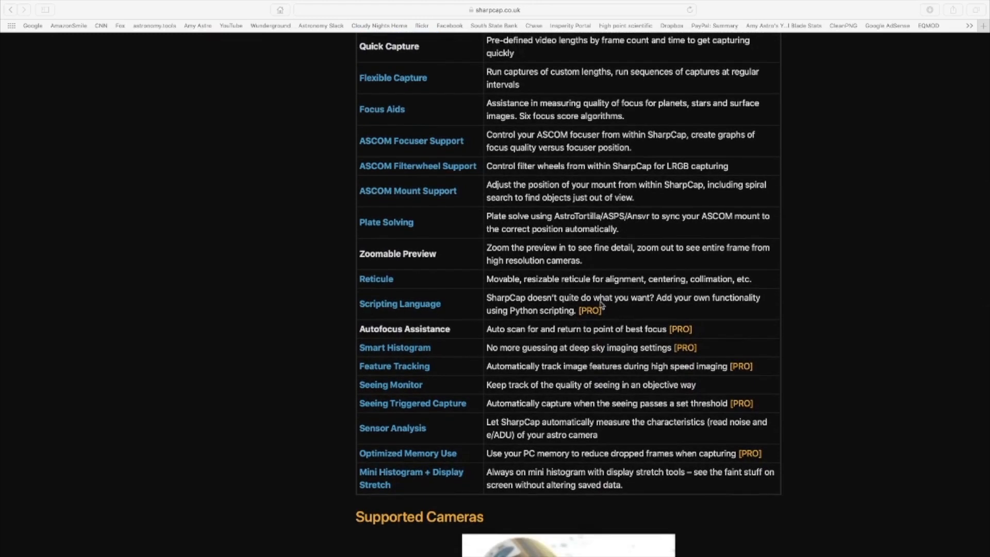
mouse_move(669, 369)
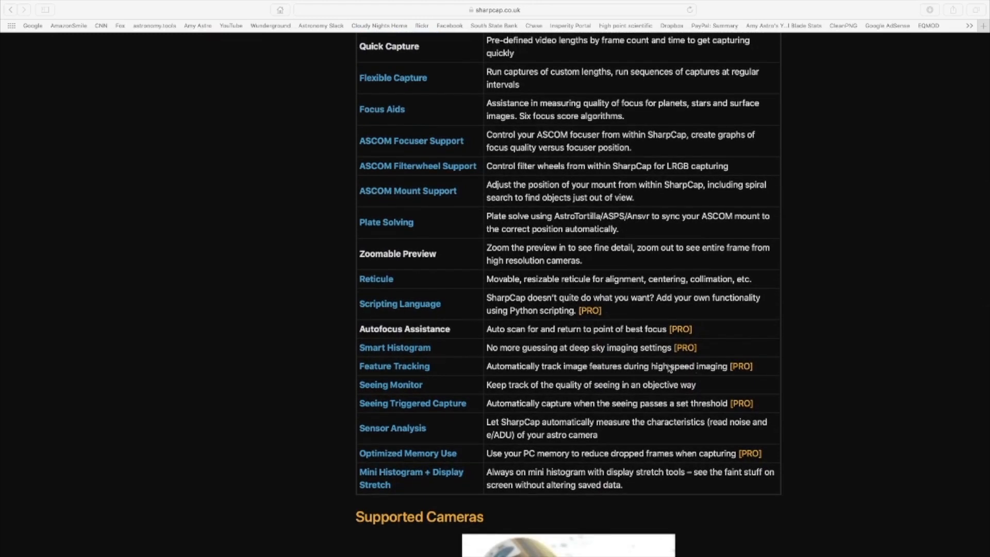
scroll("up", 3)
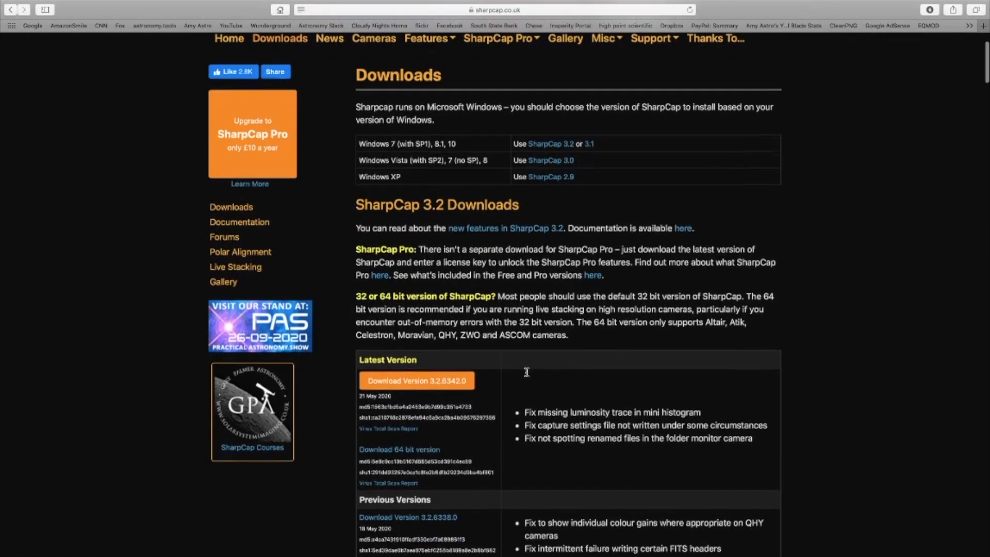
scroll("down", 3)
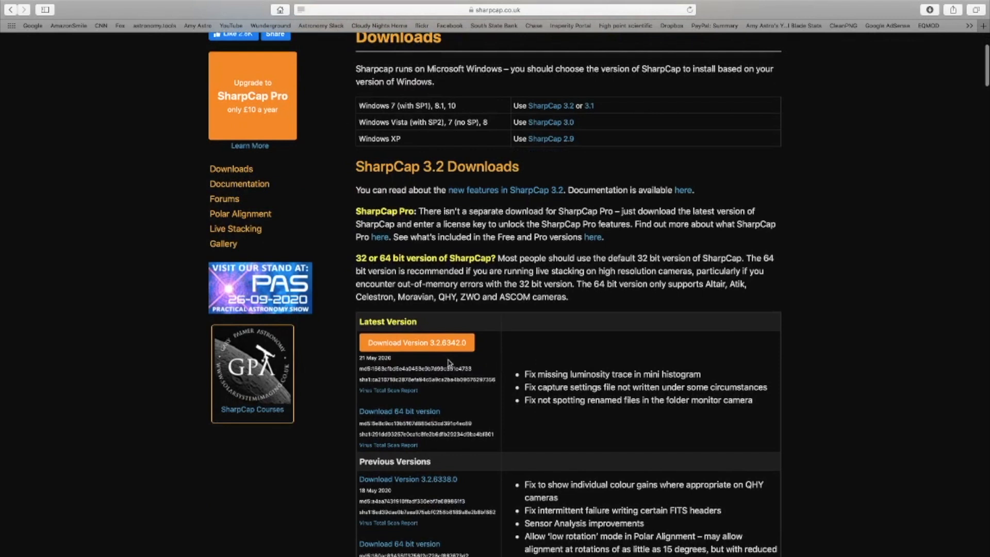
scroll("down", 3)
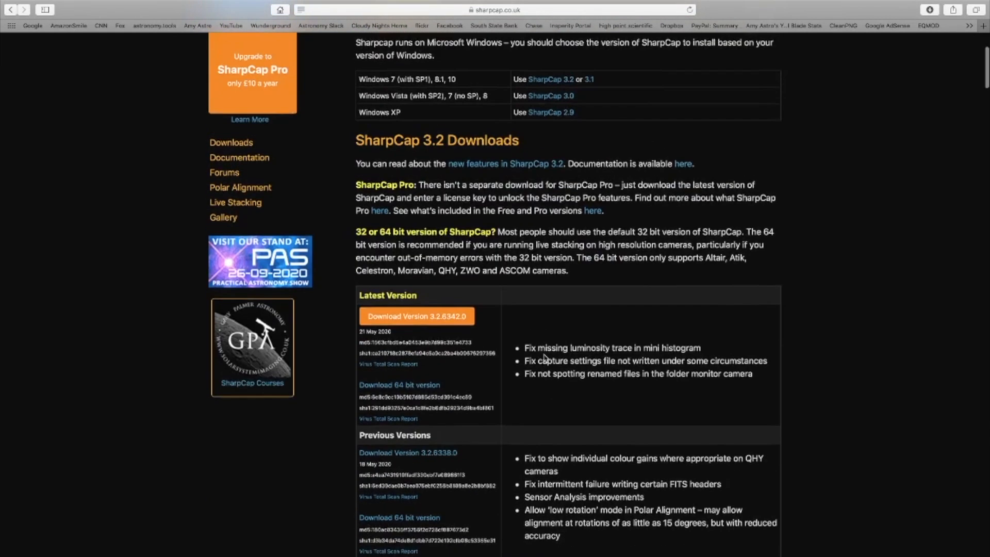
scroll("up", 3)
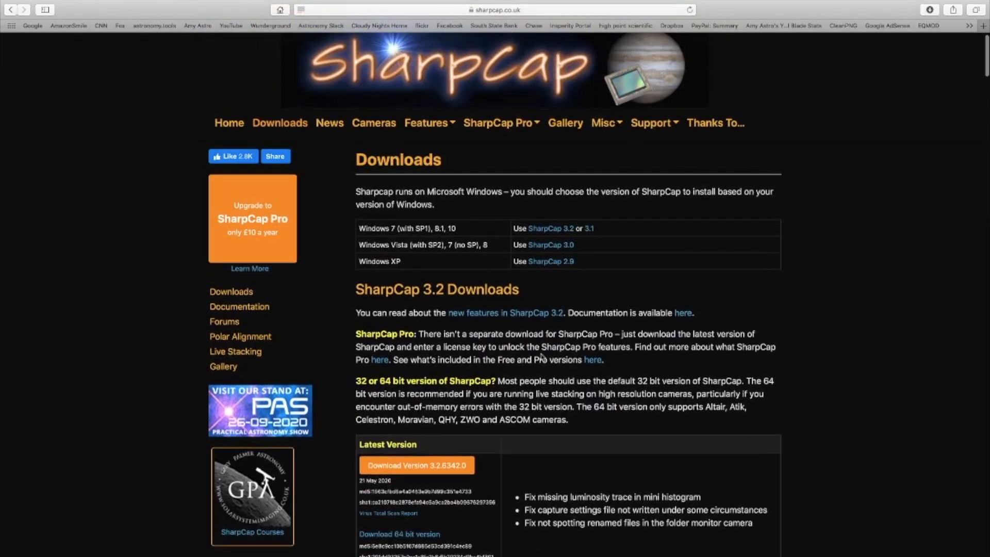
mouse_move(501, 123)
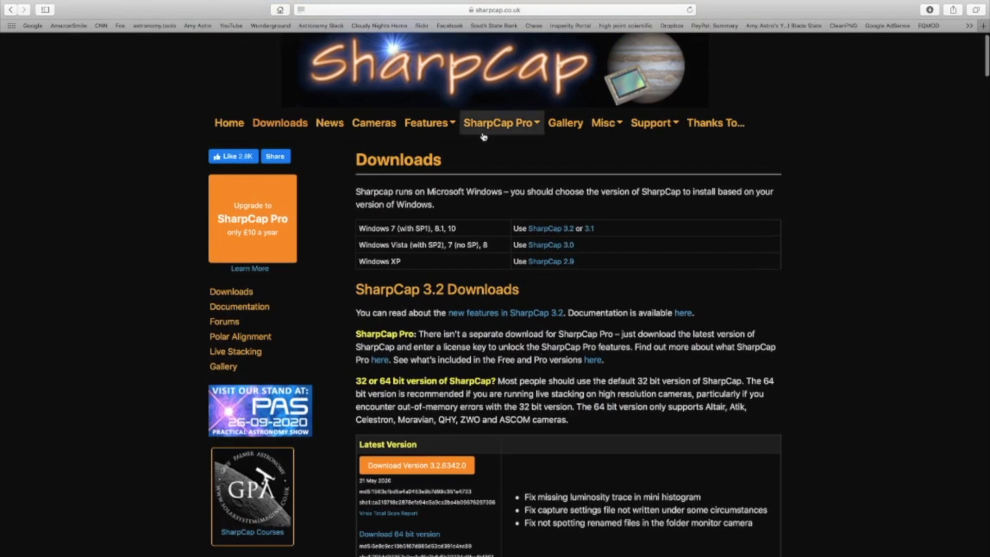
left_click(501, 122)
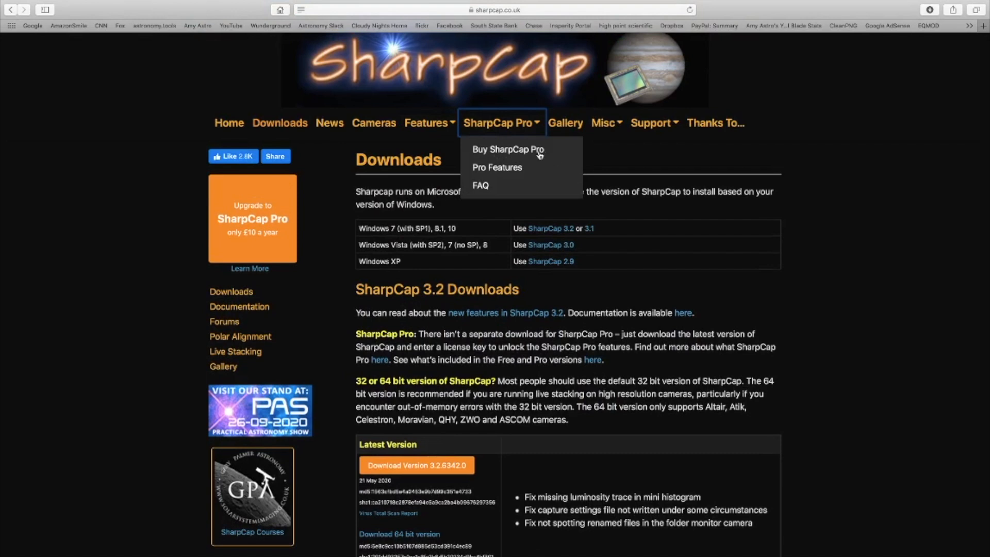
Load the Buy SharpCap Pro store page offering the £10.00 one-year license
left_click(507, 149)
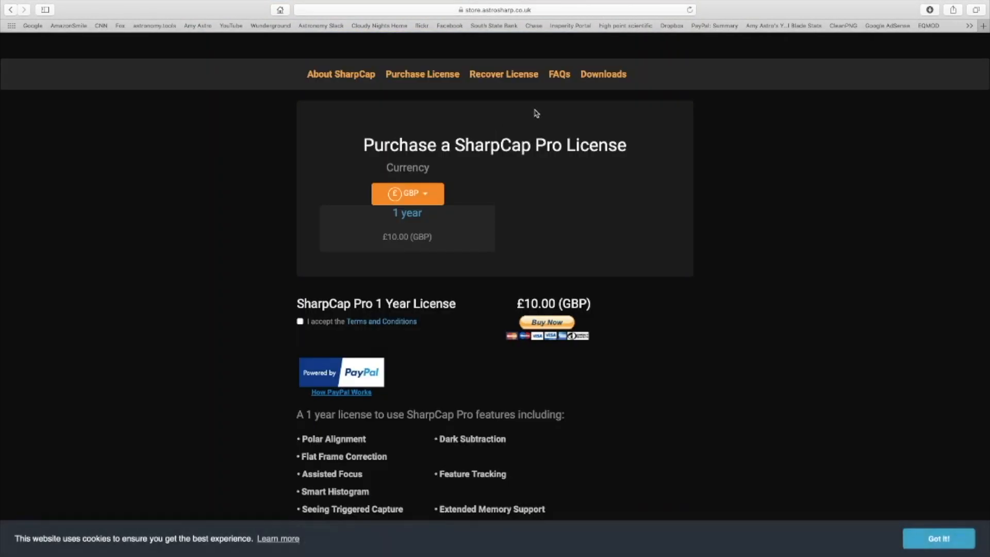
mouse_move(454, 353)
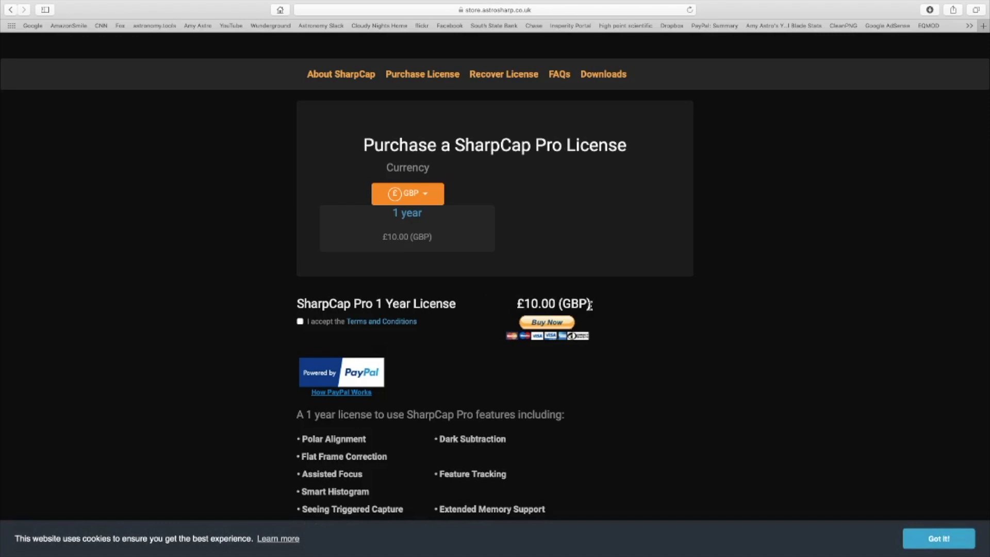
mouse_move(603, 309)
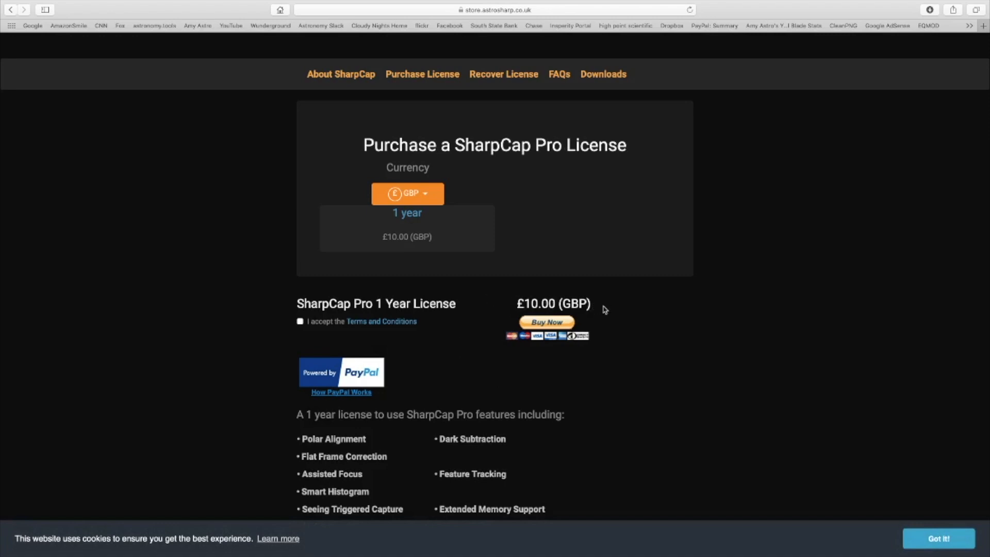
mouse_move(452, 310)
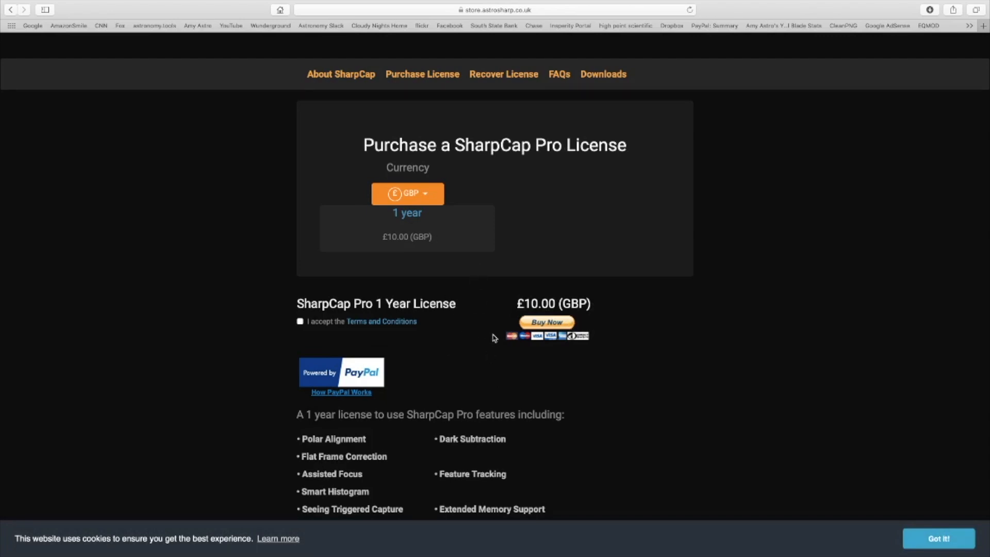
mouse_move(345, 74)
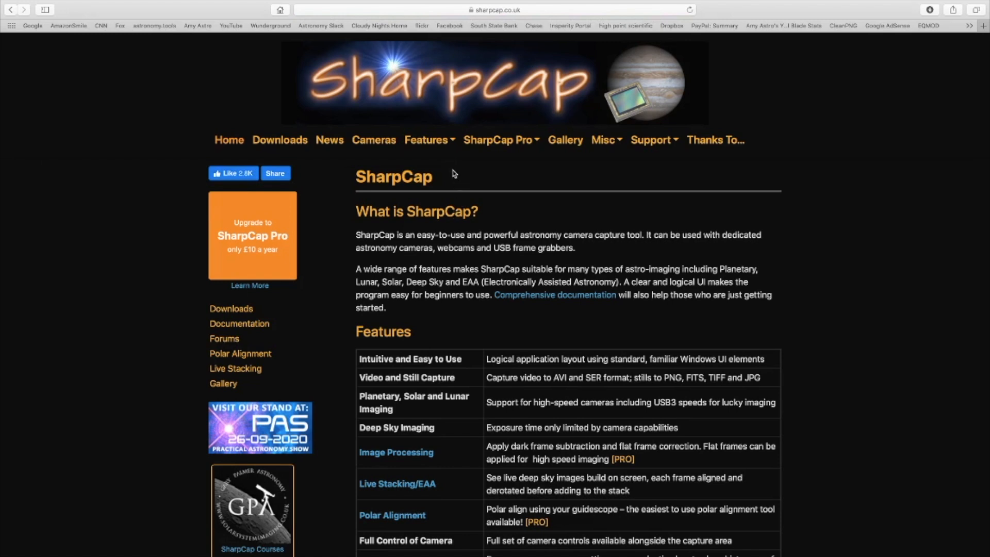
Go to the Pro Features page from the SharpCap Pro menu and scroll through its feature descriptions
left_click(501, 139)
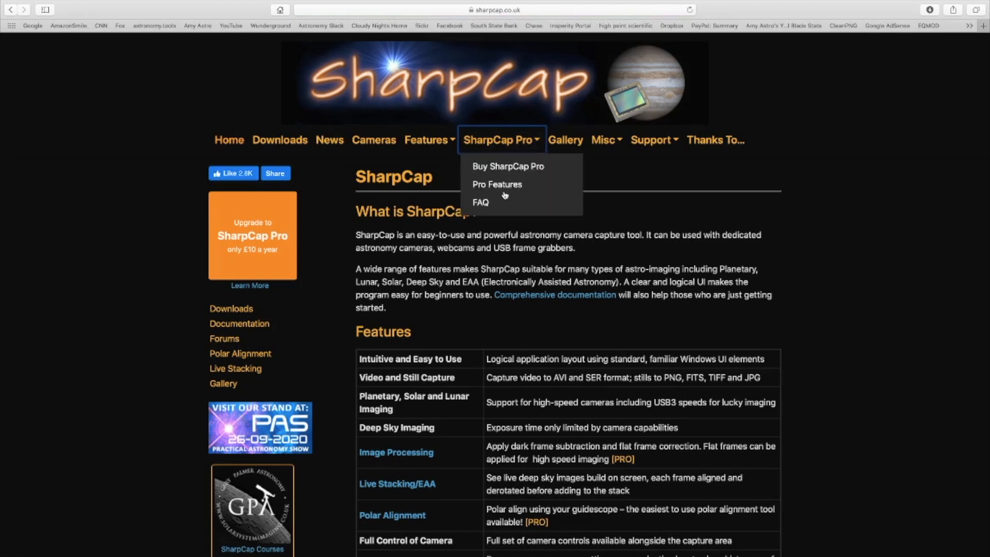
left_click(497, 184)
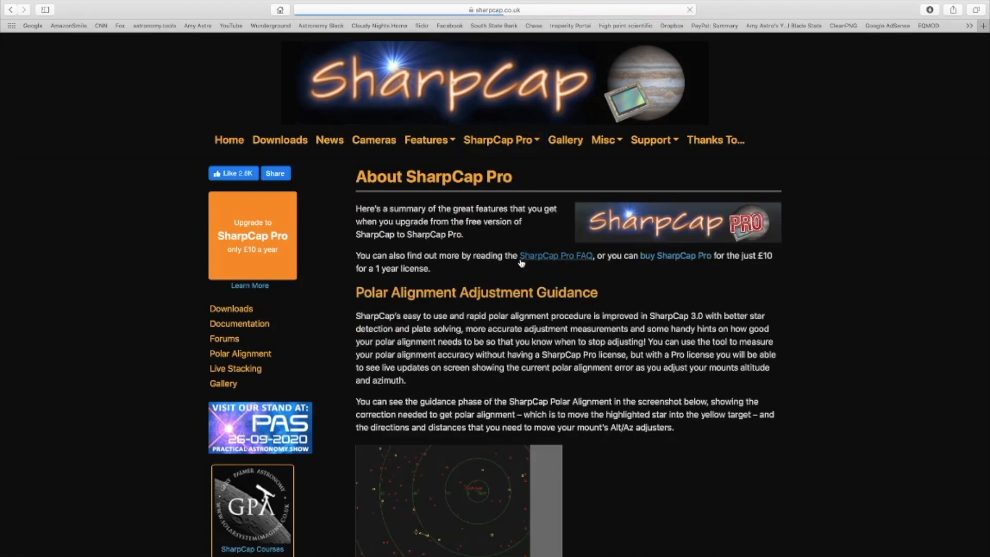
scroll("down", 3)
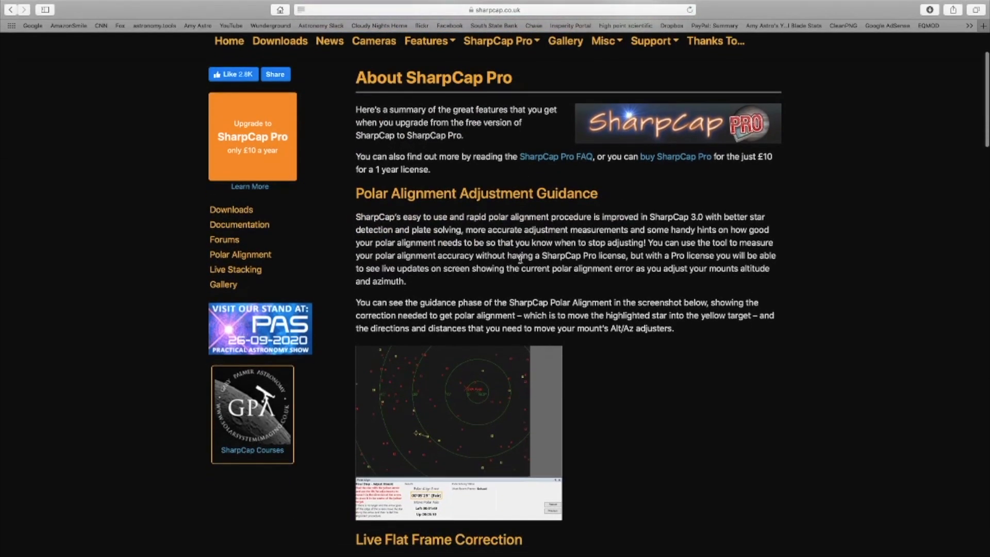
scroll("down", 3)
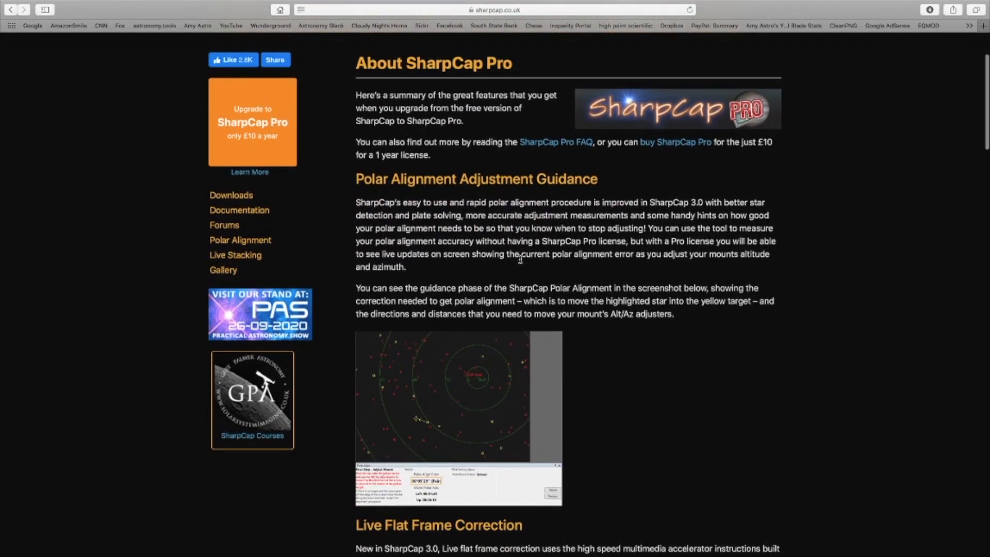
scroll("down", 3)
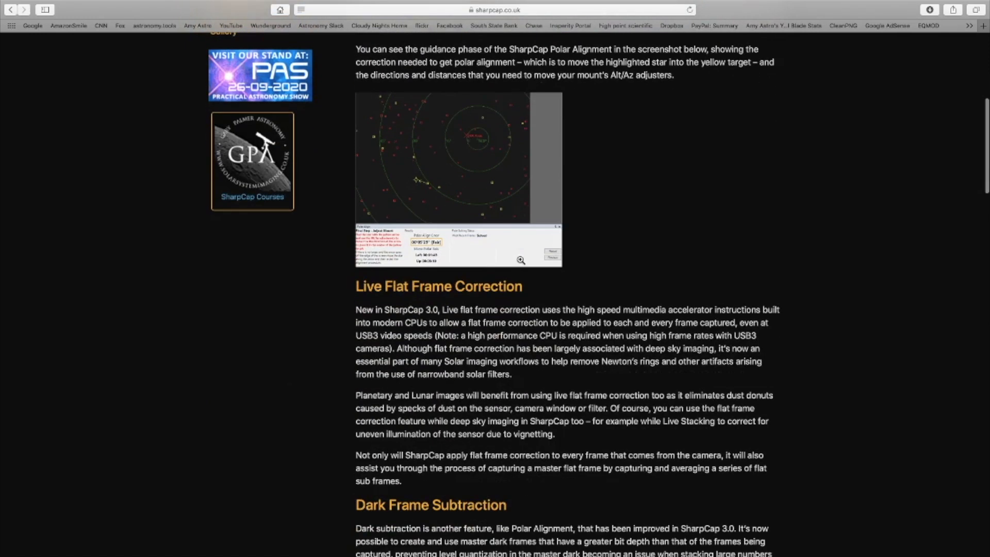
scroll("down", 3)
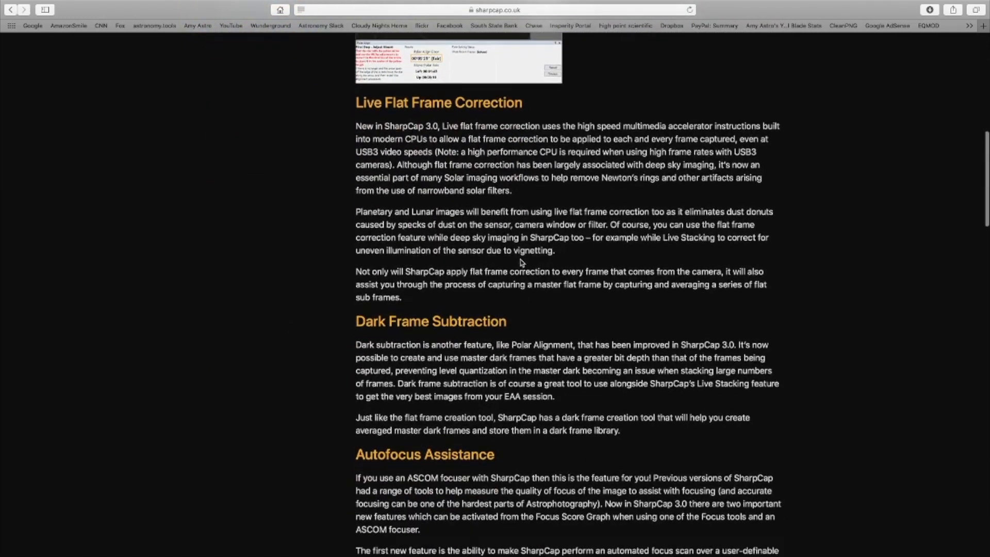
scroll("down", 3)
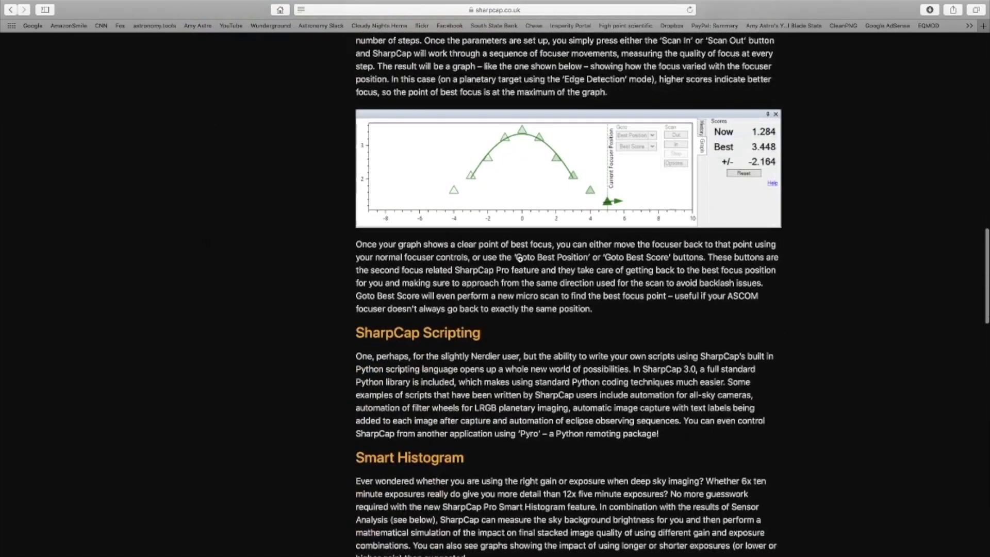
scroll("down", 3)
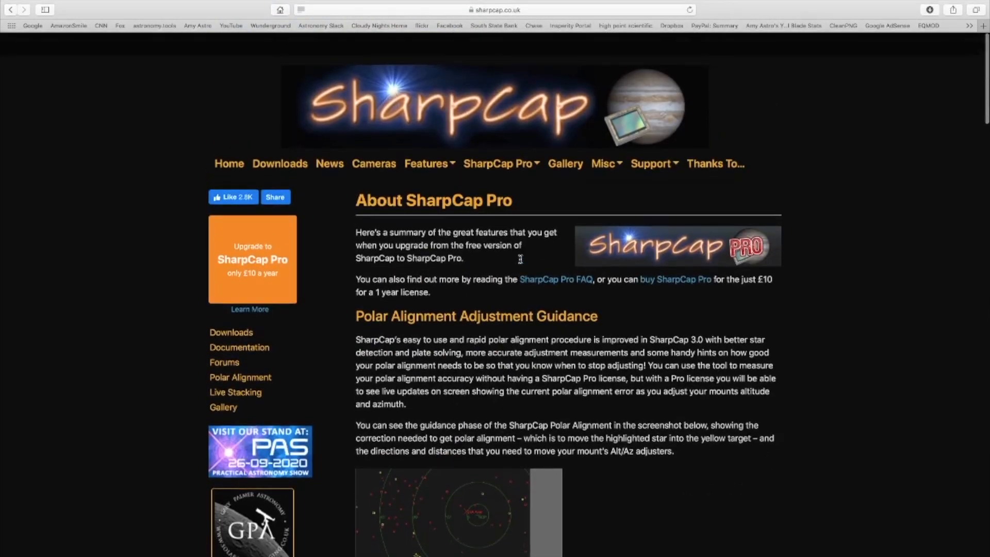
scroll("down", 3)
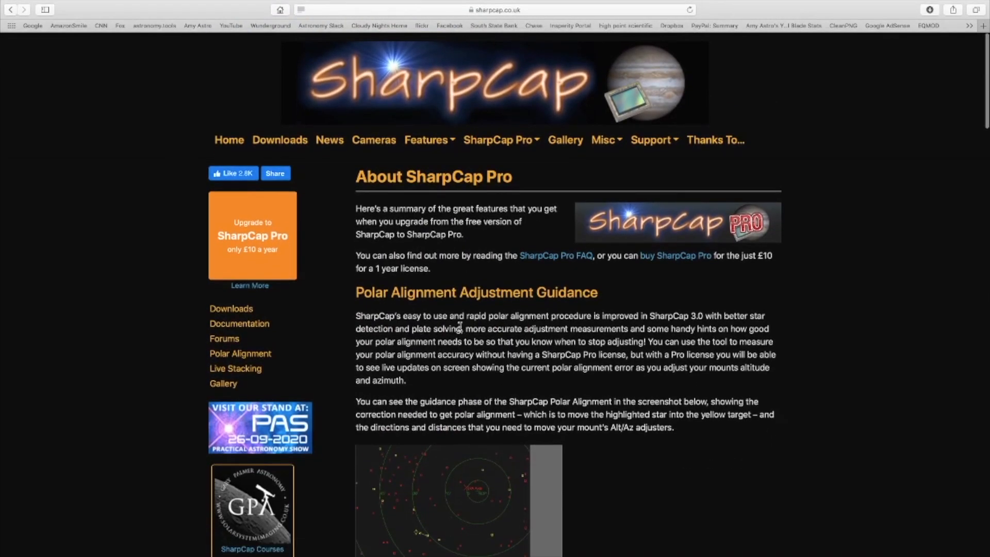
mouse_move(502, 148)
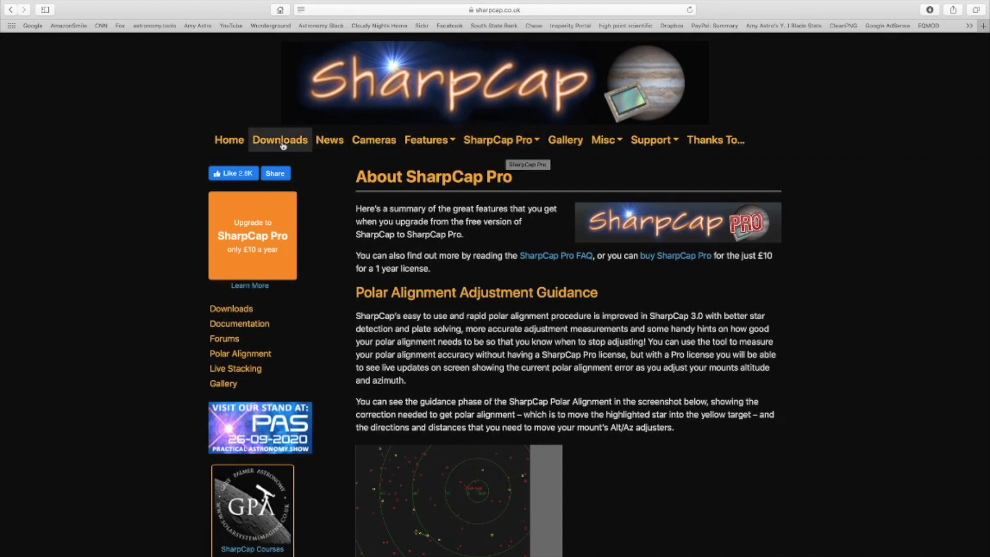
mouse_move(280, 140)
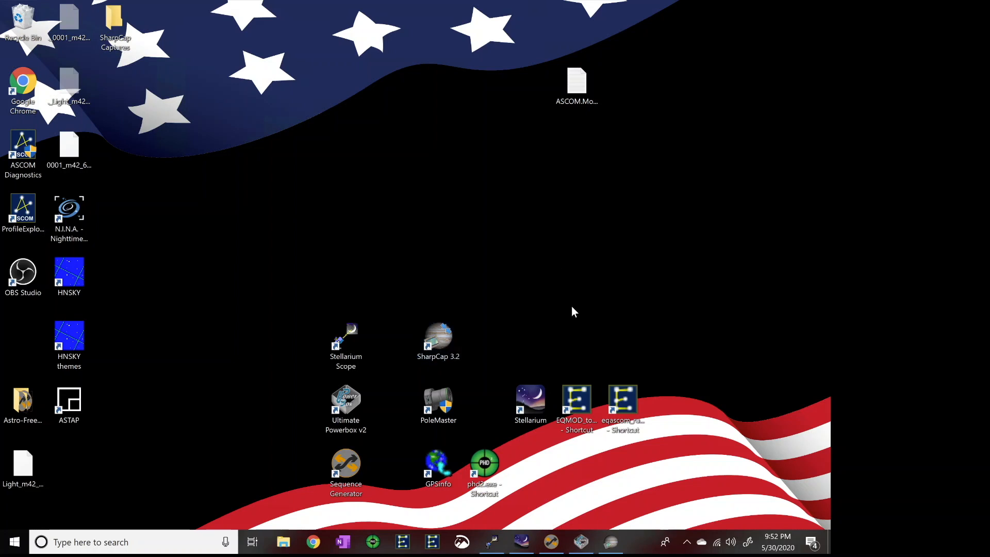
Launch SharpCap 3.2 from its desktop shortcut so the 3.2.6269 splash screen appears
left_click(438, 341)
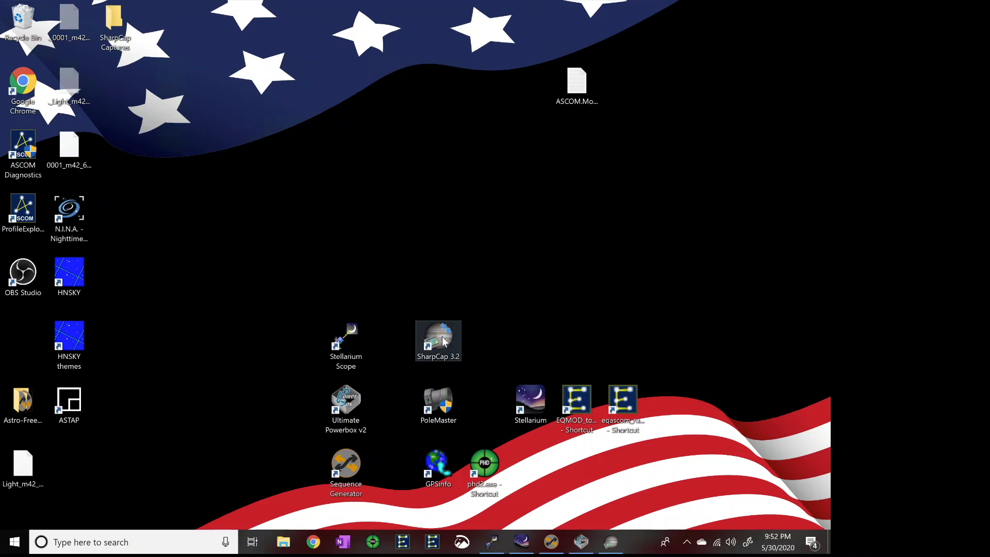
left_click(438, 342)
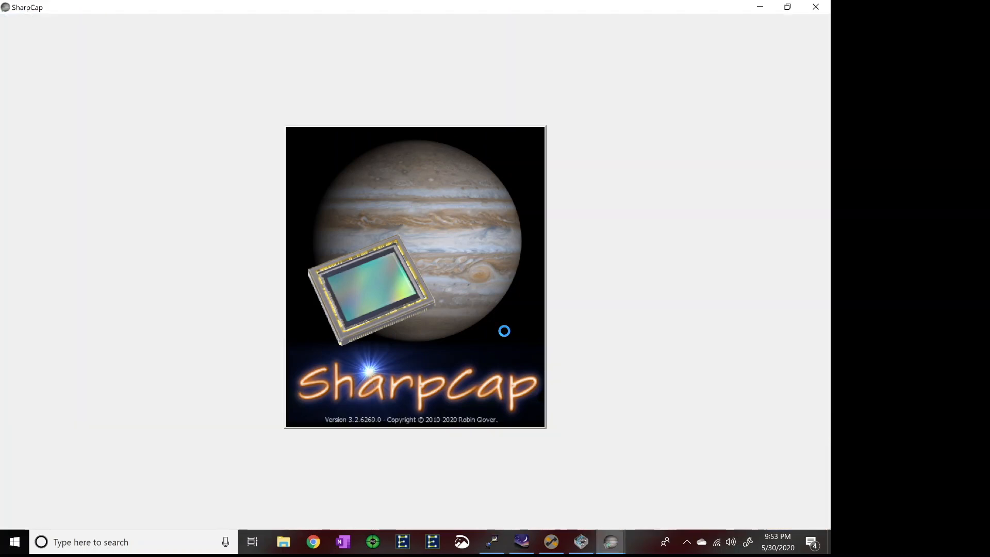
Connect the ZWO ASI183MC Pro from the Cameras menu and start its live preview
left_click(45, 21)
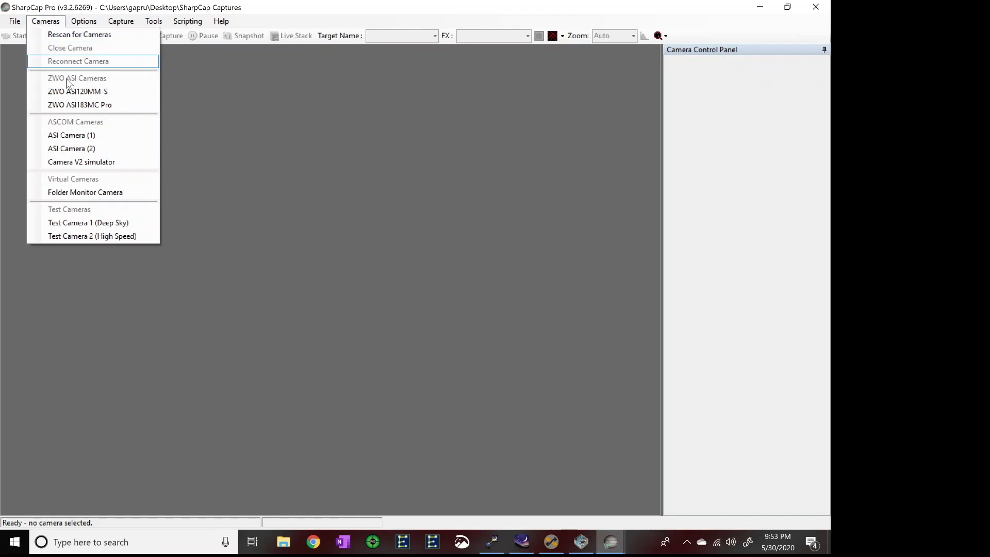
mouse_move(81, 105)
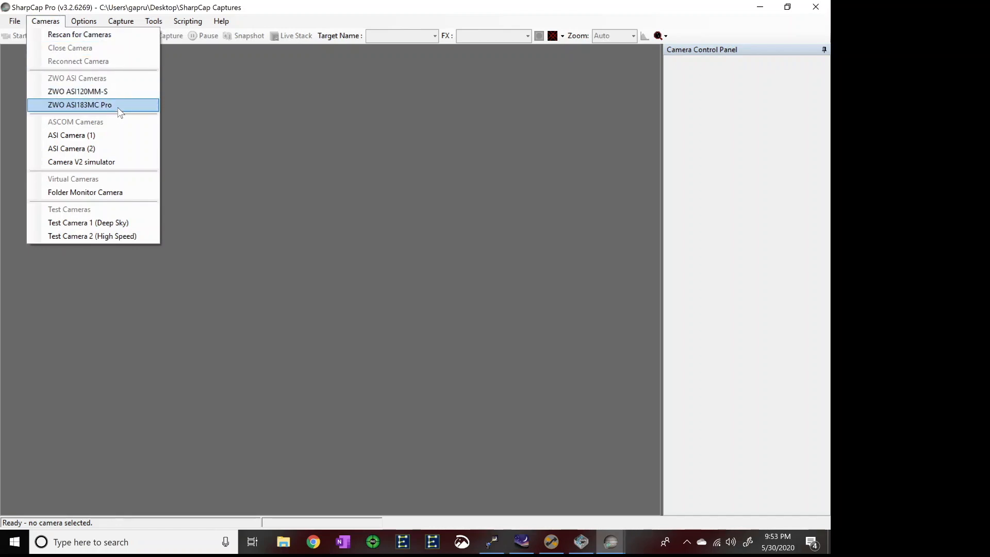
mouse_move(96, 35)
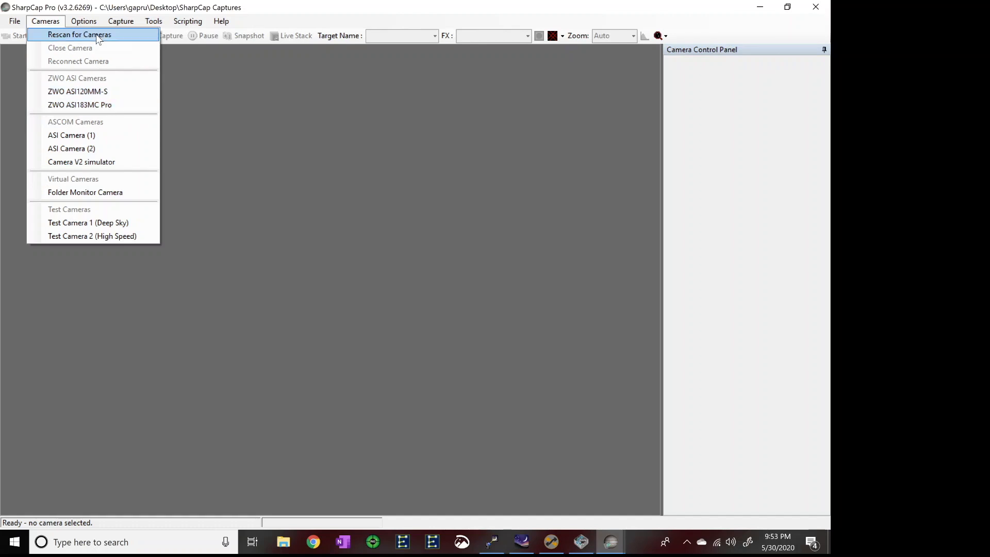
mouse_move(79, 106)
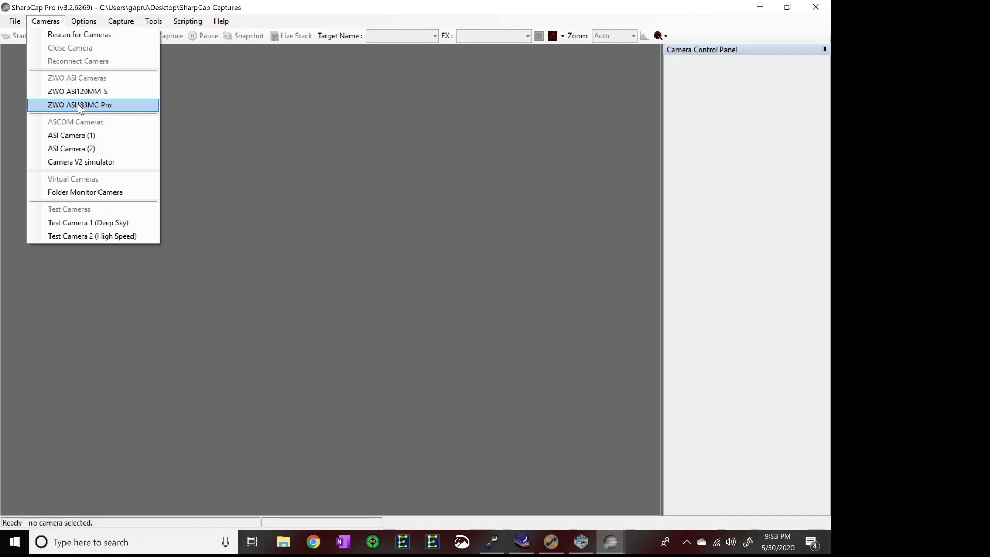
left_click(79, 106)
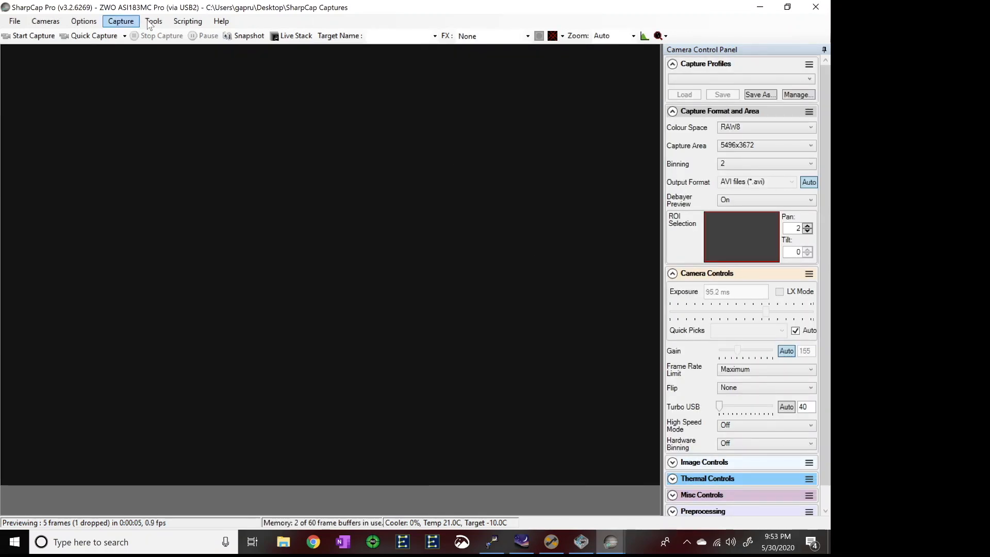
Start Tools > Polar Align and advance past the introduction to Step 1 first-image capture
left_click(153, 20)
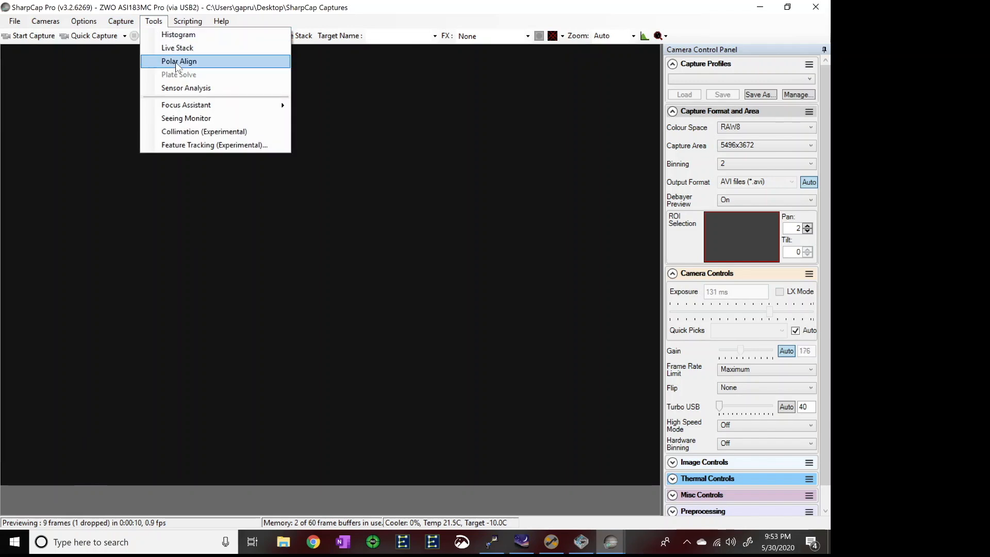
left_click(178, 61)
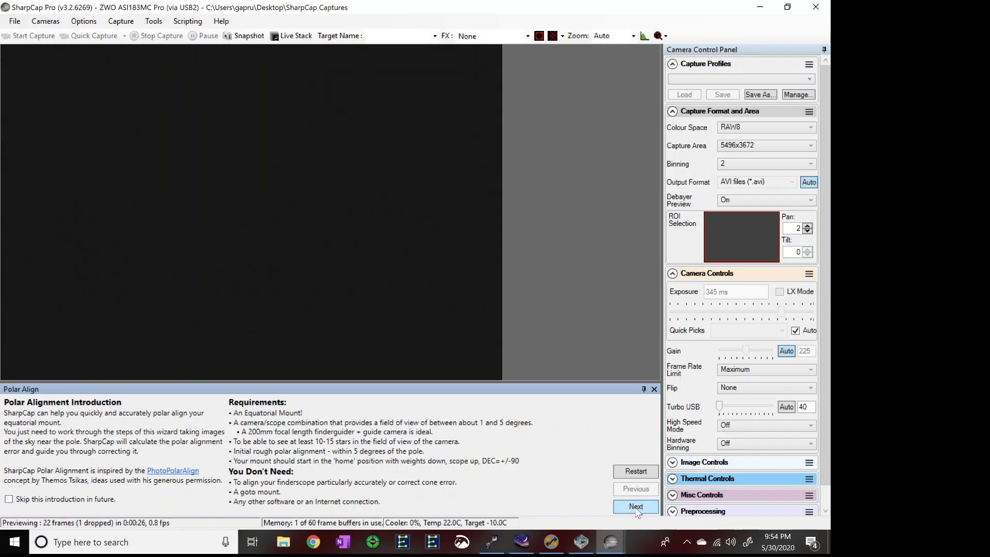
left_click(635, 506)
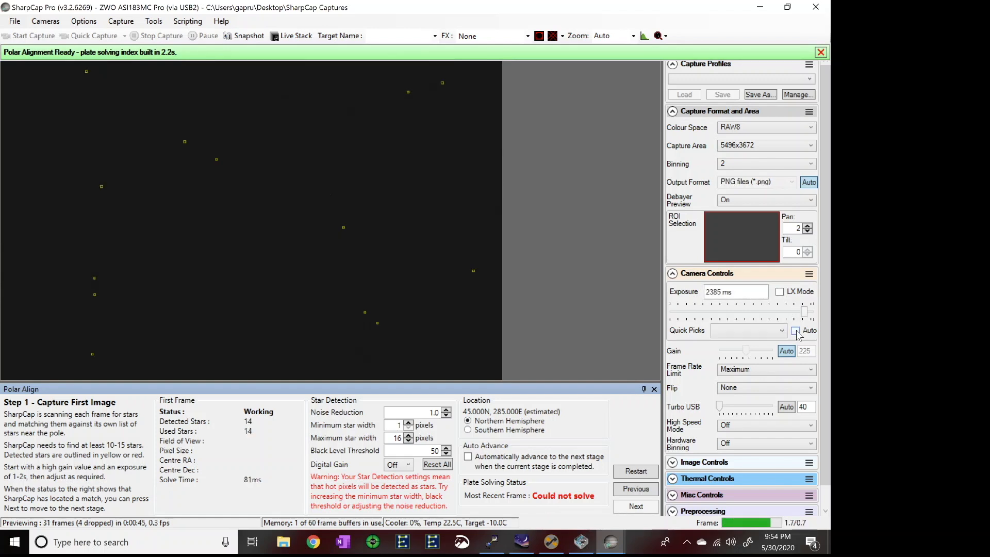
Raise the exposure via Quick Picks to 1s and then 4s so the first frame plate solves
left_click(780, 330)
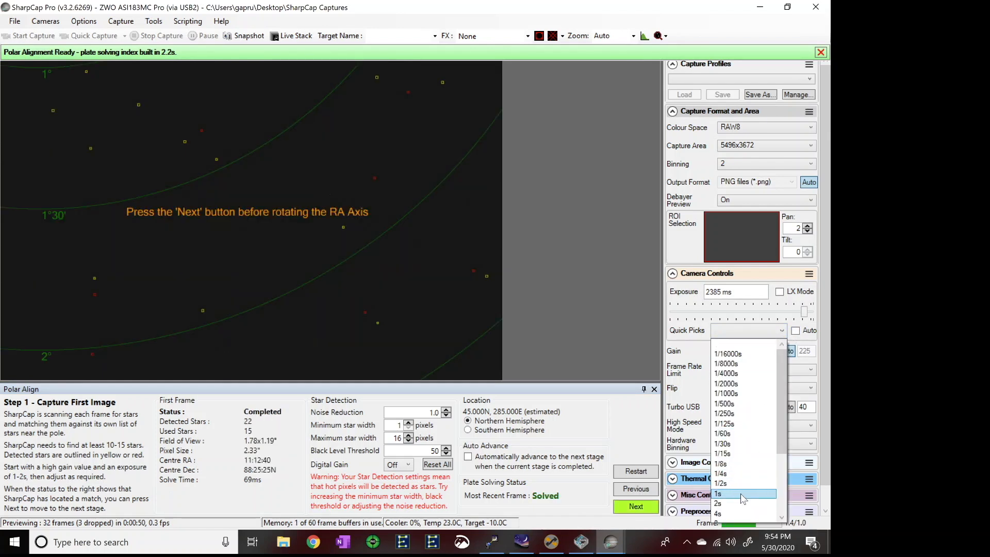
left_click(717, 493)
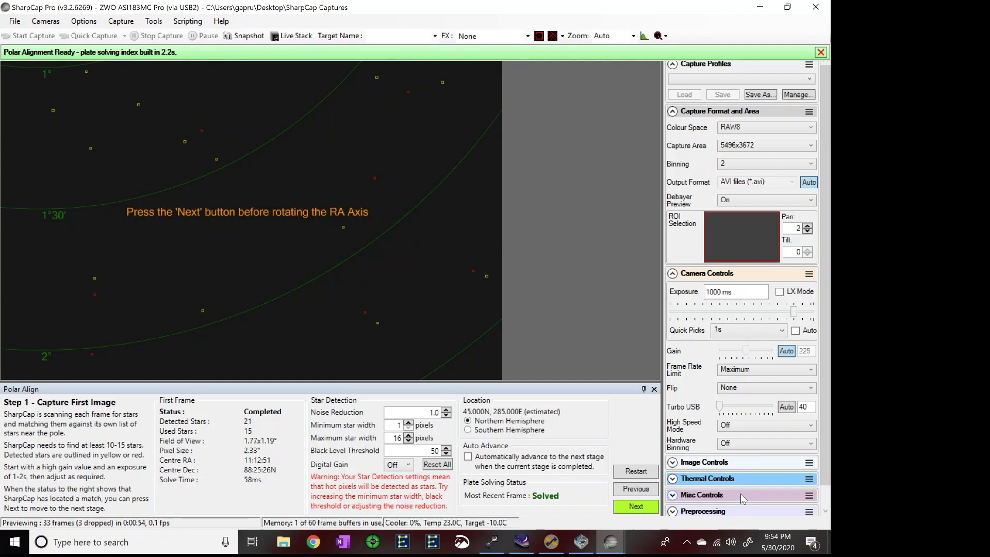
mouse_move(564, 141)
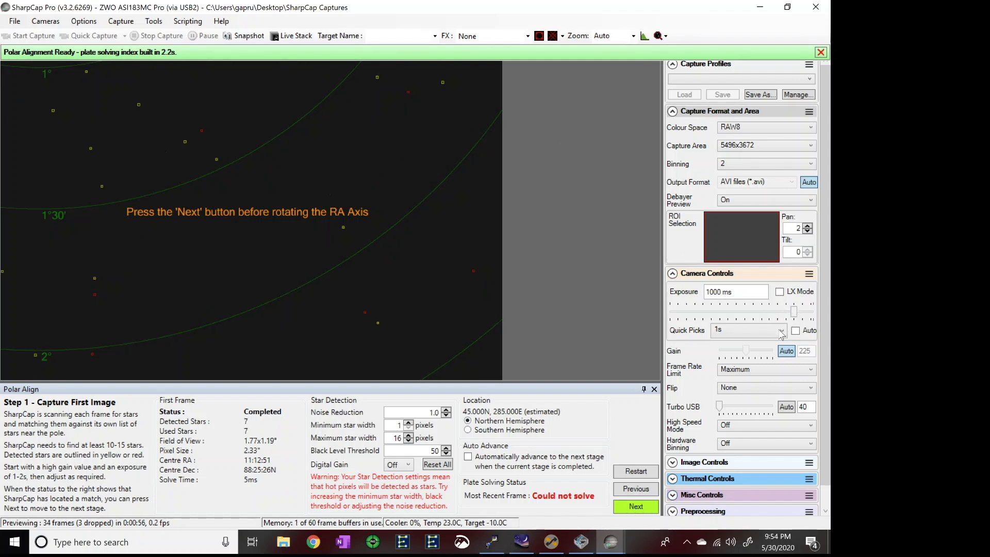
left_click(780, 330)
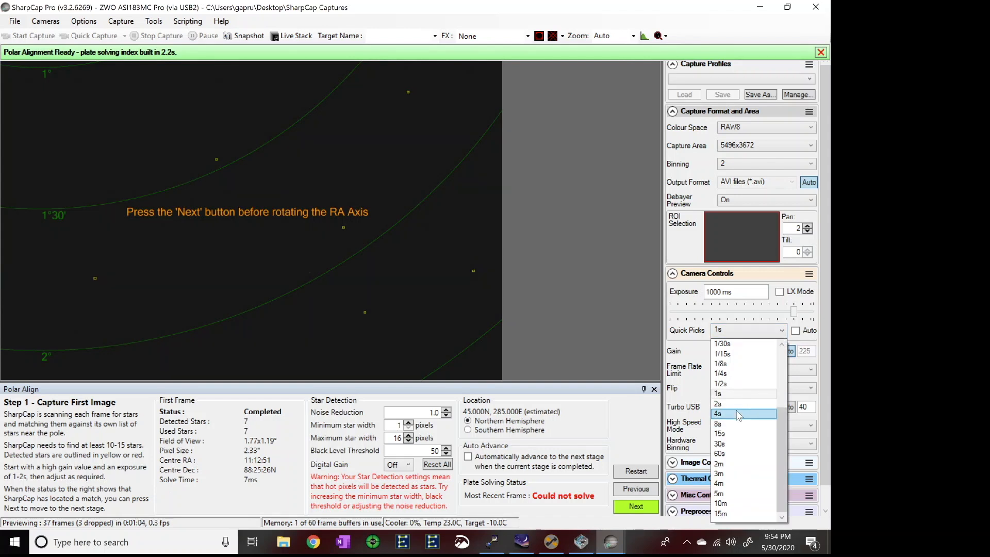
left_click(718, 414)
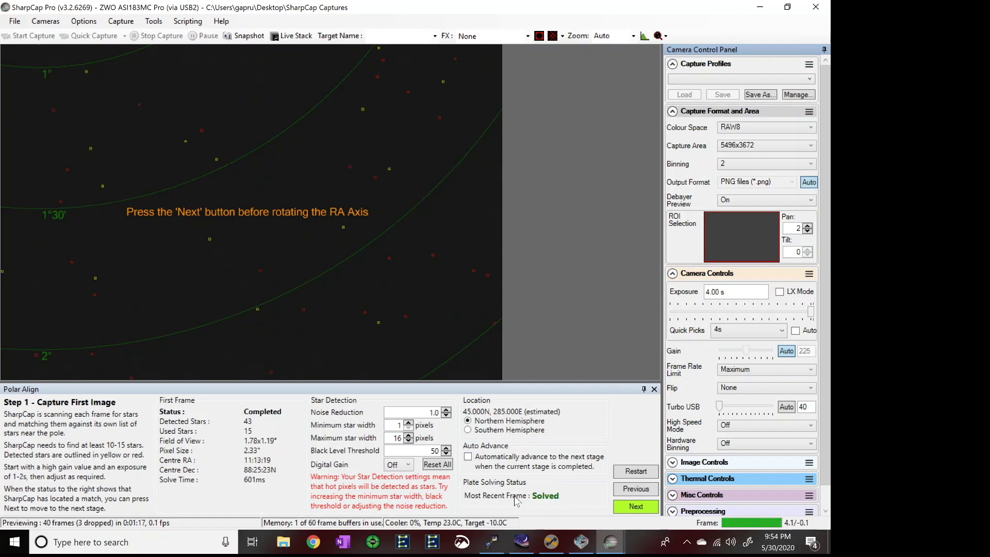
mouse_move(137, 225)
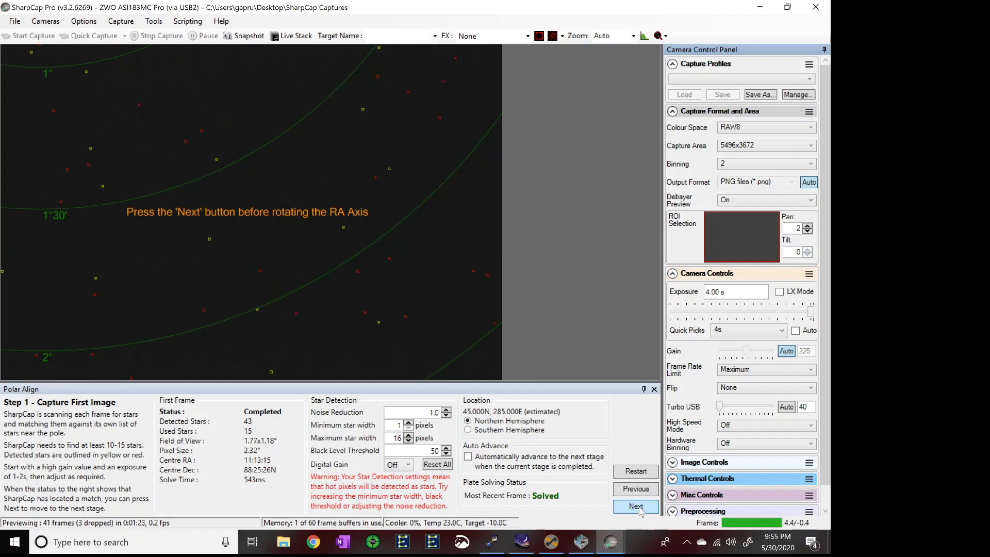
Advance to Step 2 to capture the second image after rotating the RA axis
left_click(635, 507)
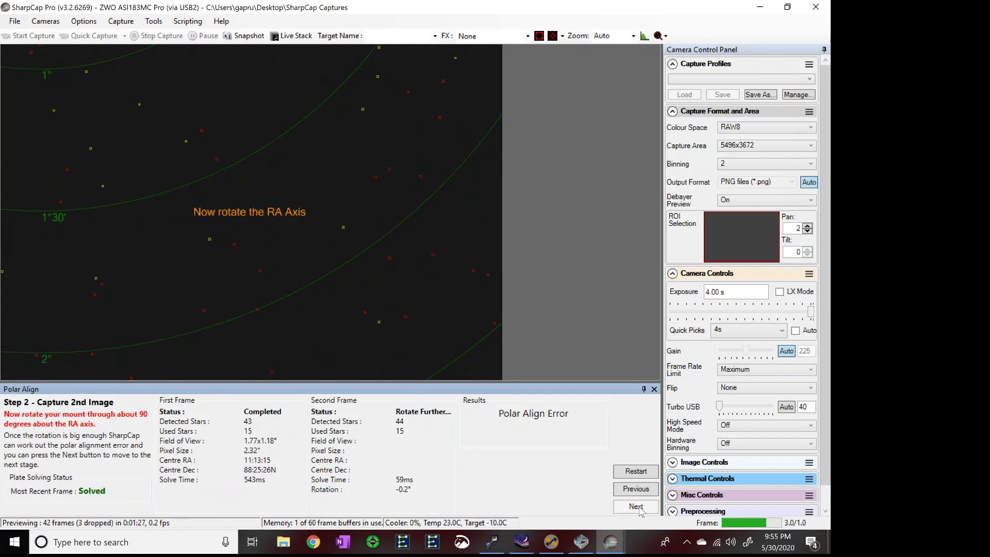
mouse_move(223, 237)
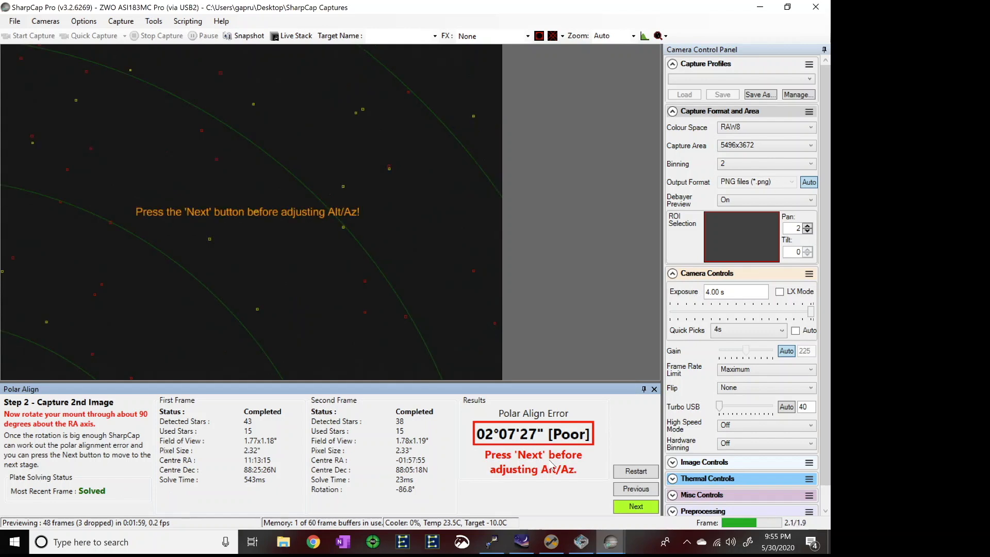
mouse_move(536, 474)
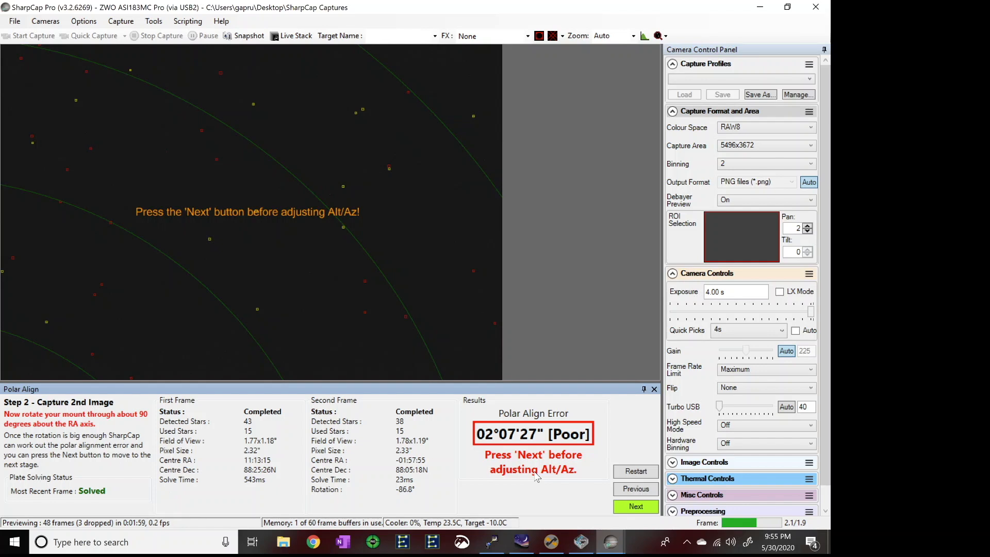
mouse_move(354, 345)
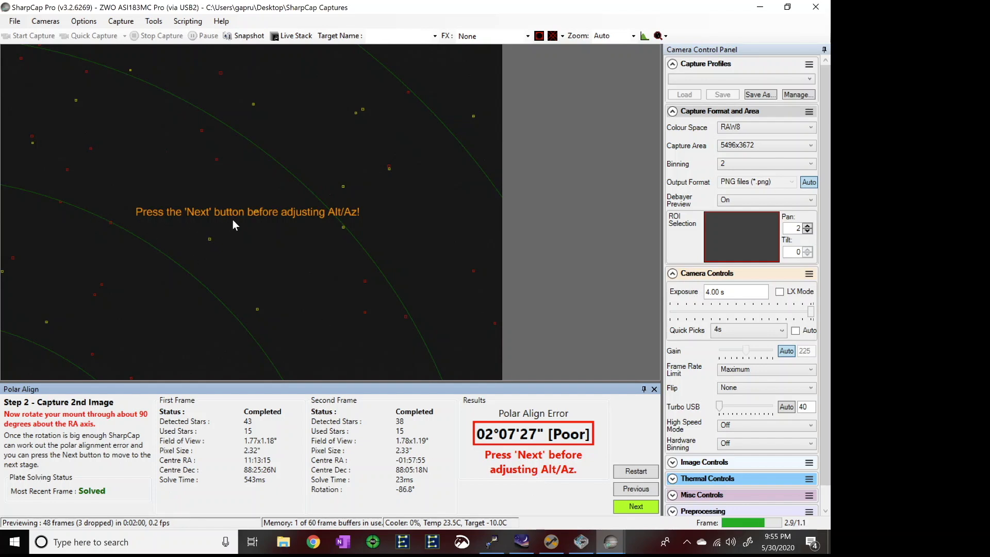
mouse_move(238, 224)
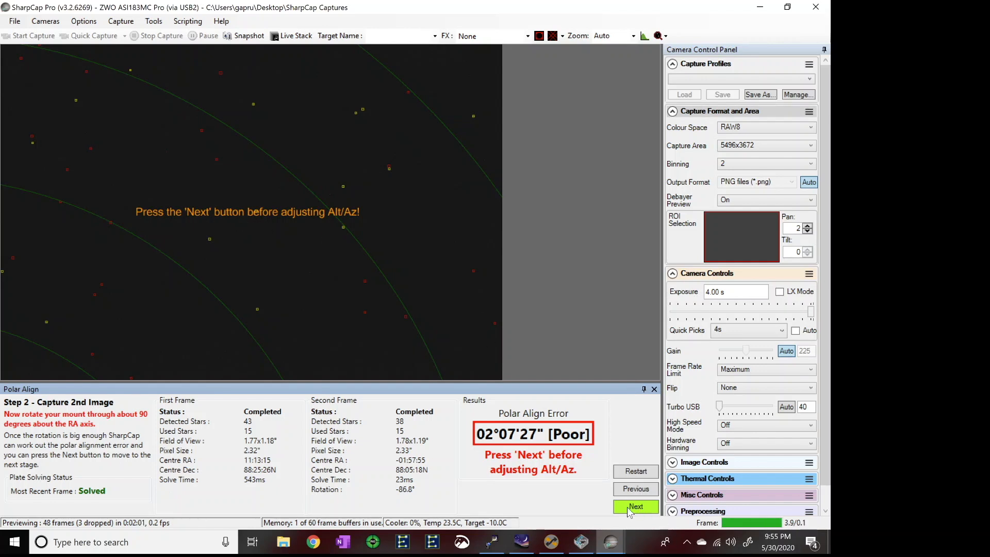
Advance to the Final Step - Adjust Mount page showing left and down corrections
left_click(634, 507)
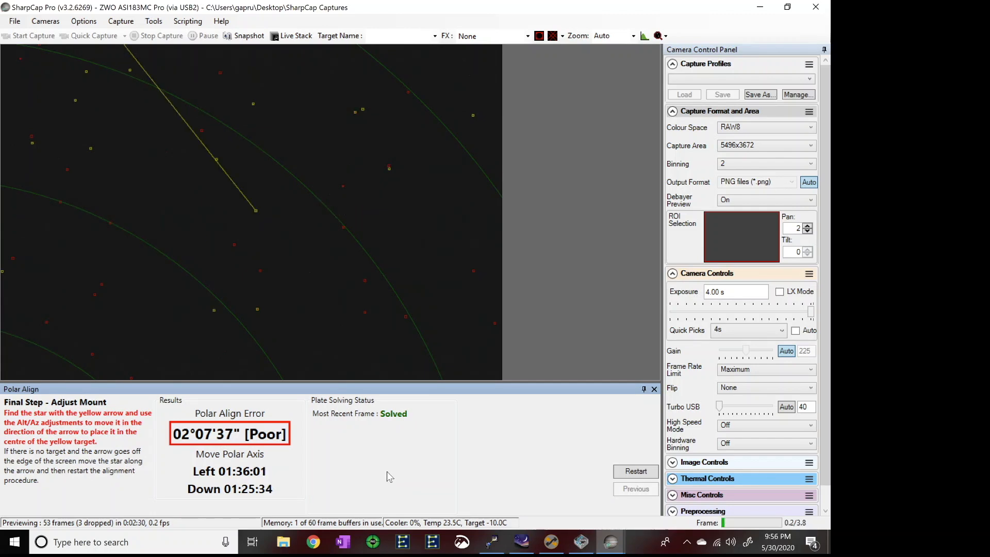
mouse_move(238, 196)
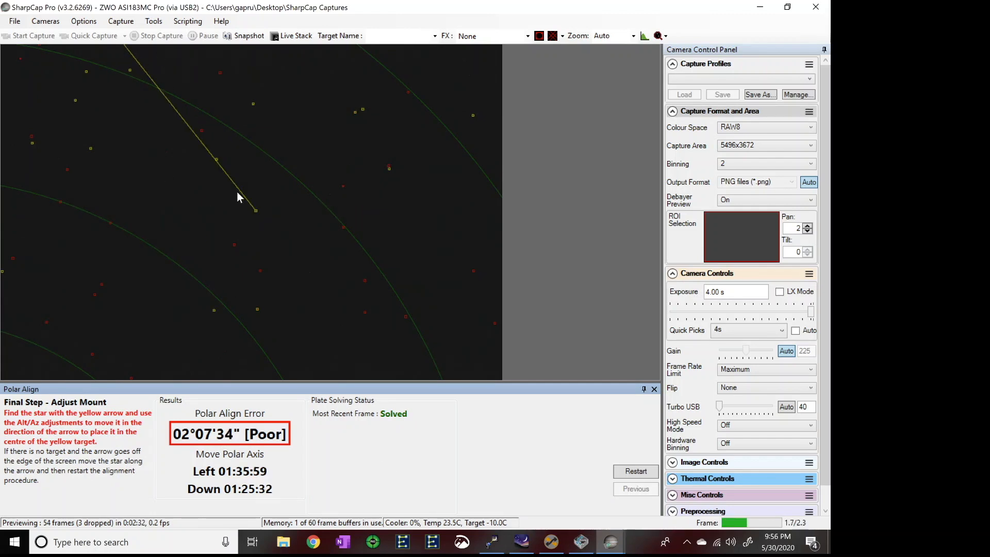
mouse_move(151, 74)
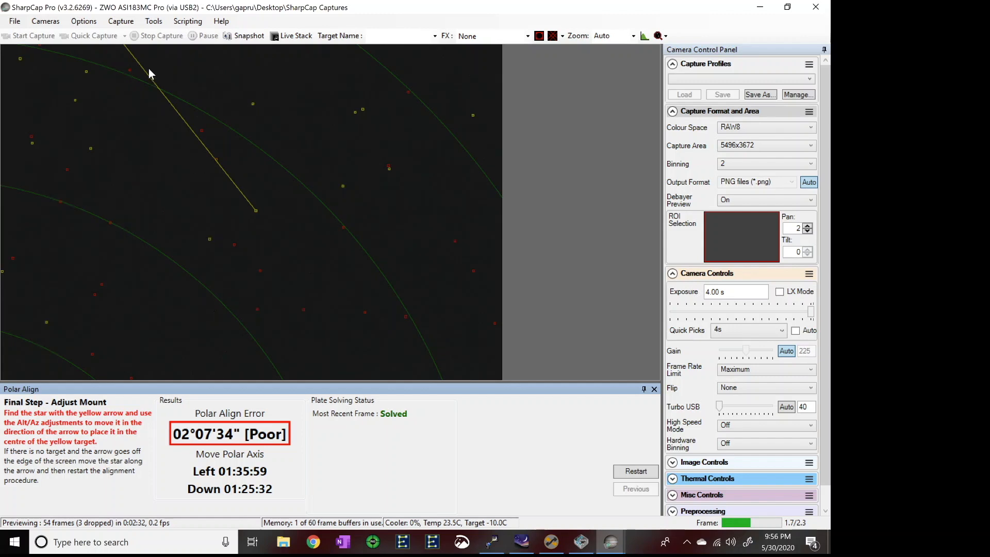
mouse_move(206, 502)
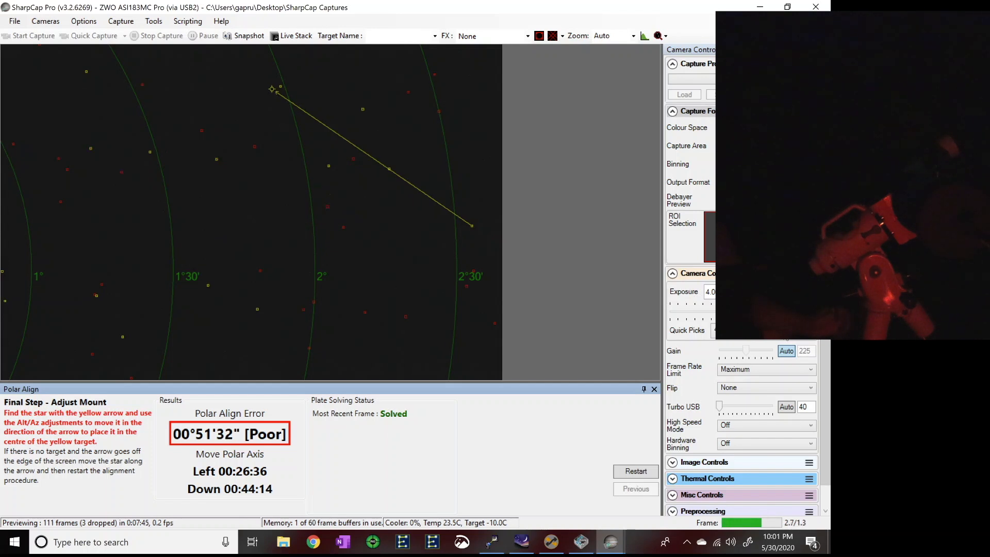
Select a preset Quick Picks exposure while adjusting the mount toward a Good alignment error
left_click(711, 291)
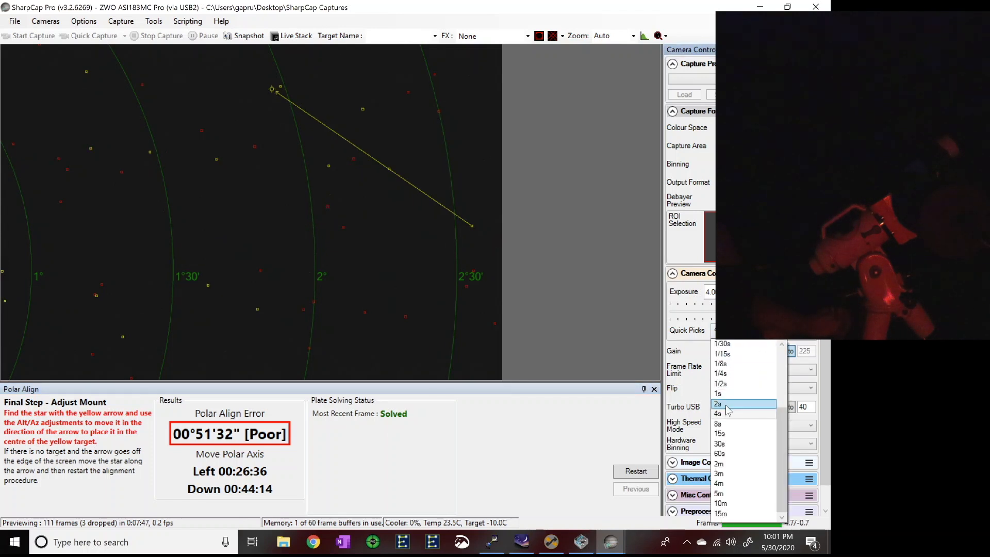
left_click(718, 403)
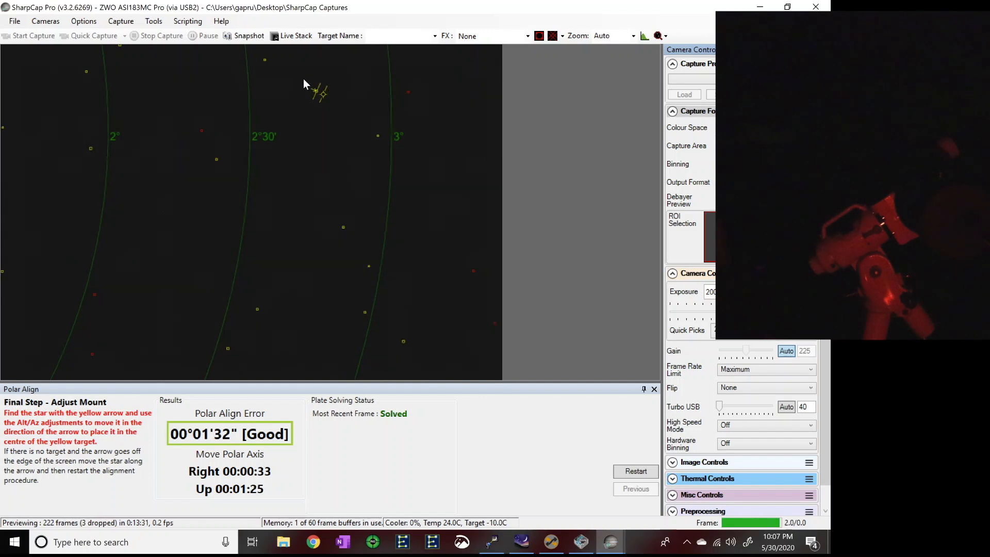
mouse_move(311, 116)
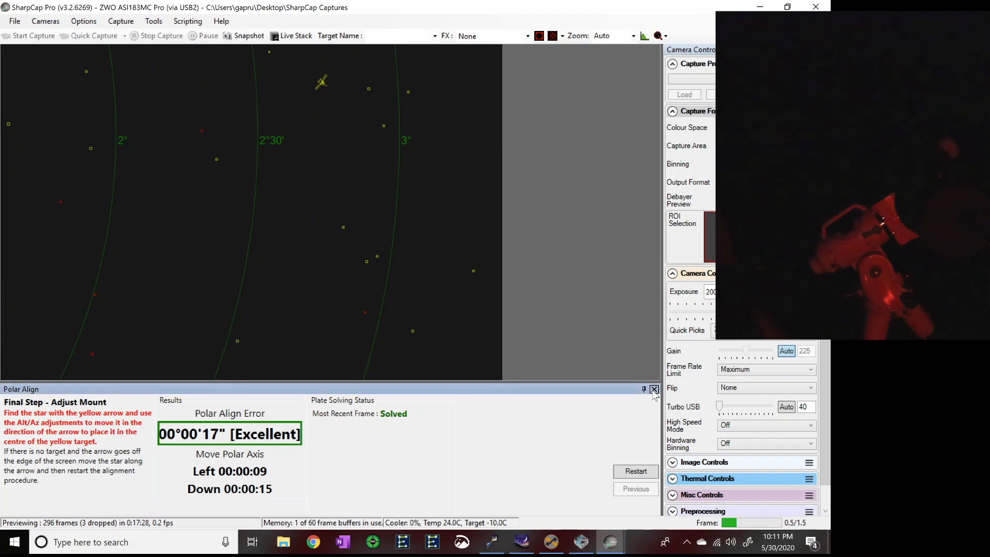
Close the Polar Align tool and disconnect the ZWO ASI183MC Pro camera
left_click(44, 20)
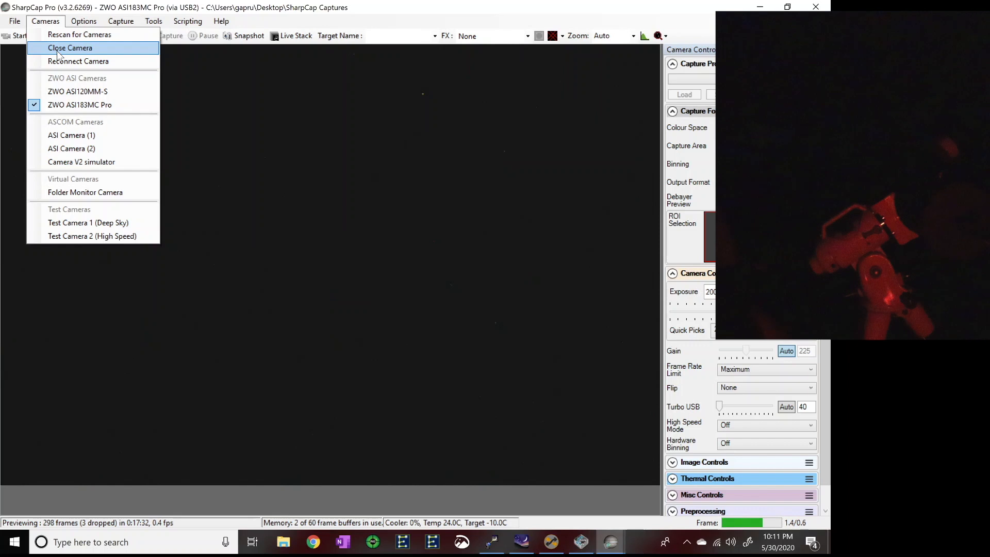
left_click(69, 49)
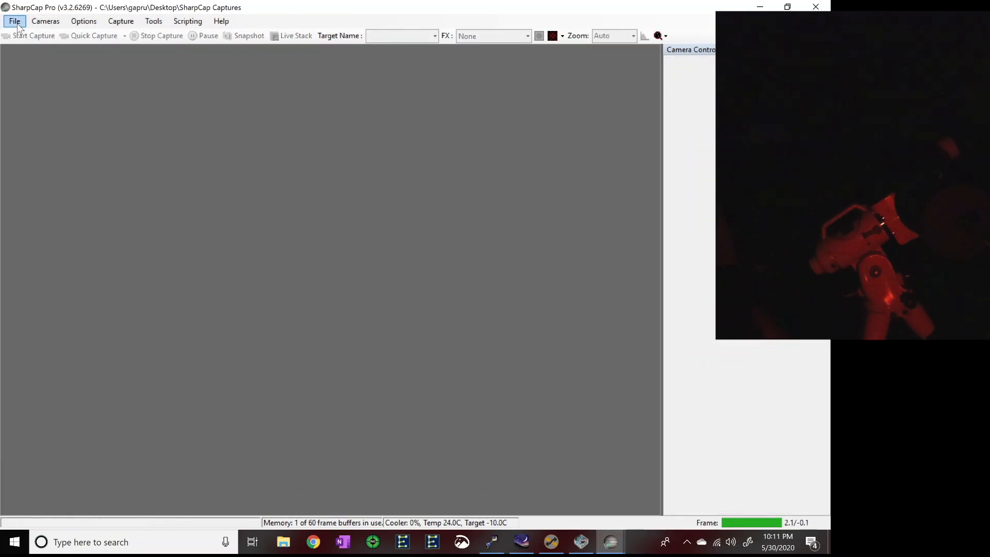
mouse_move(24, 56)
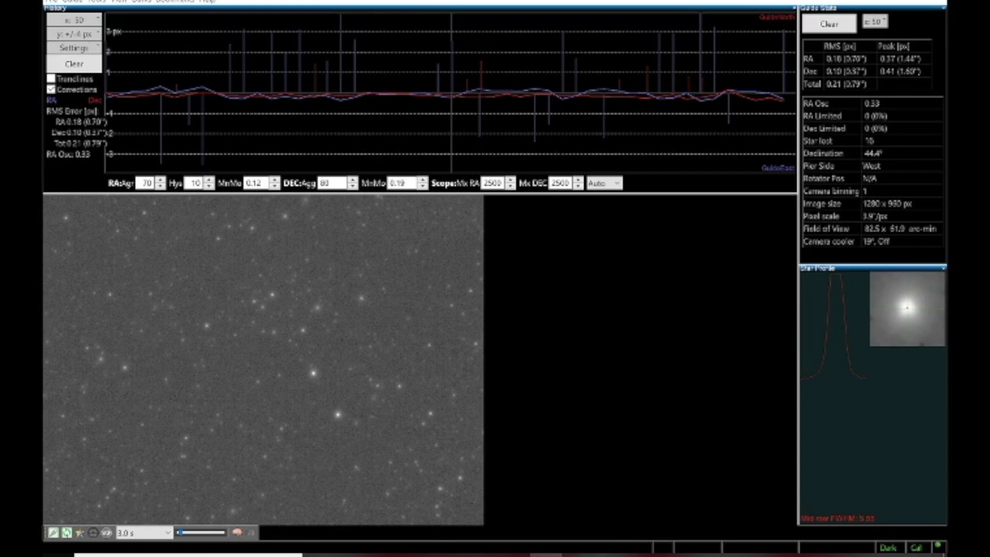
mouse_move(175, 158)
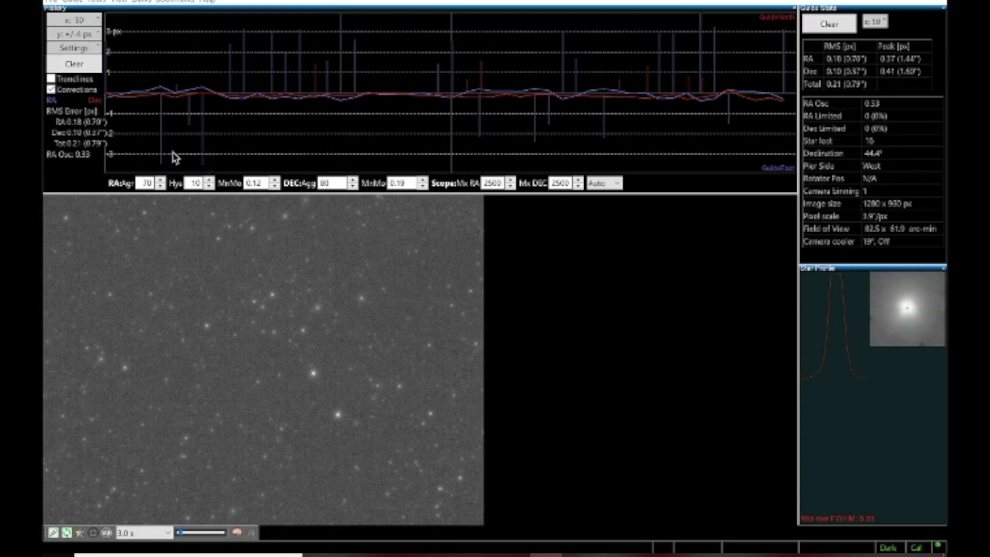
mouse_move(107, 111)
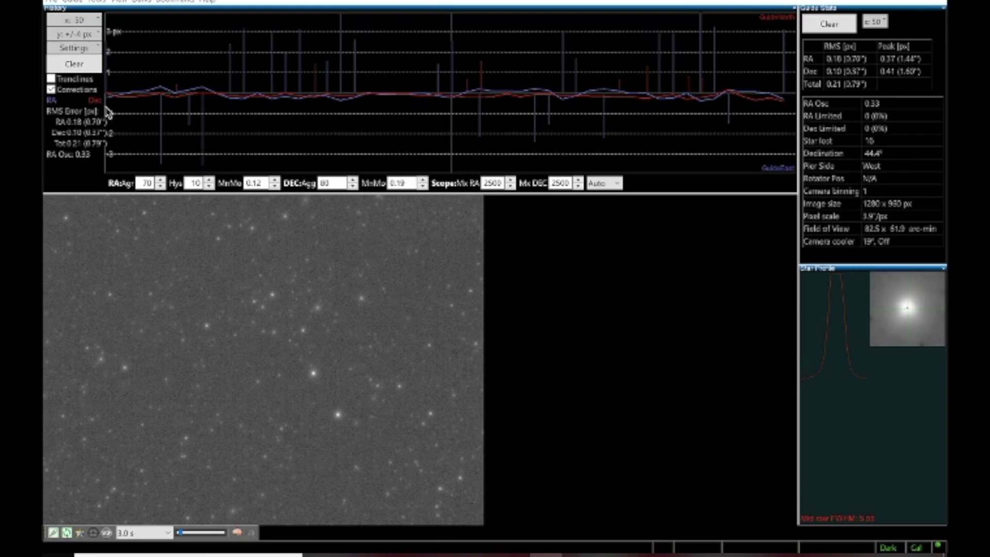
mouse_move(665, 122)
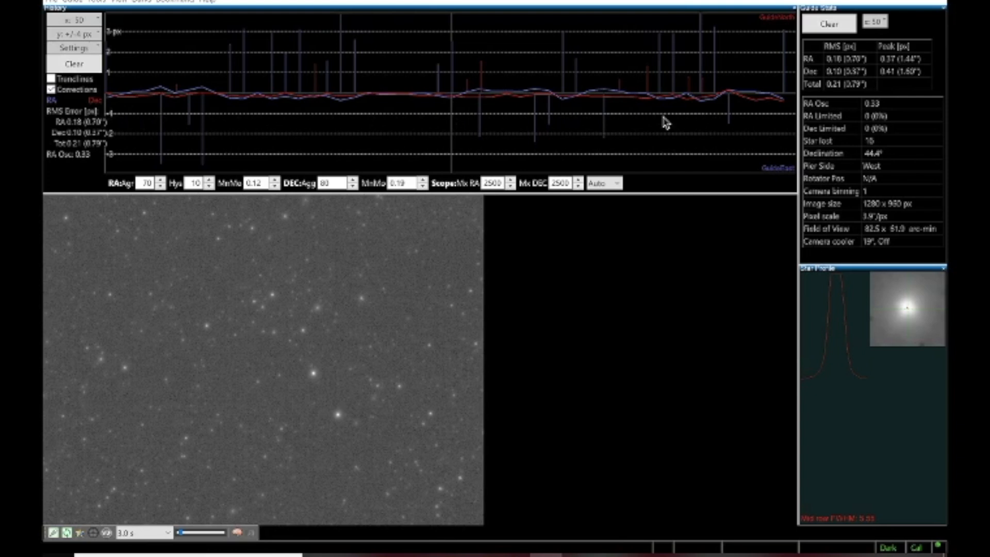
mouse_move(699, 122)
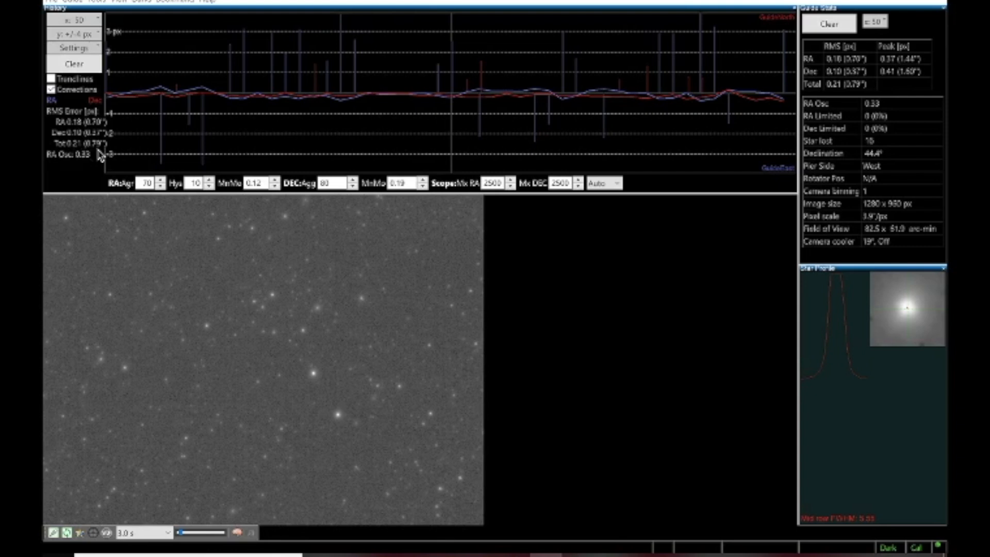
mouse_move(100, 157)
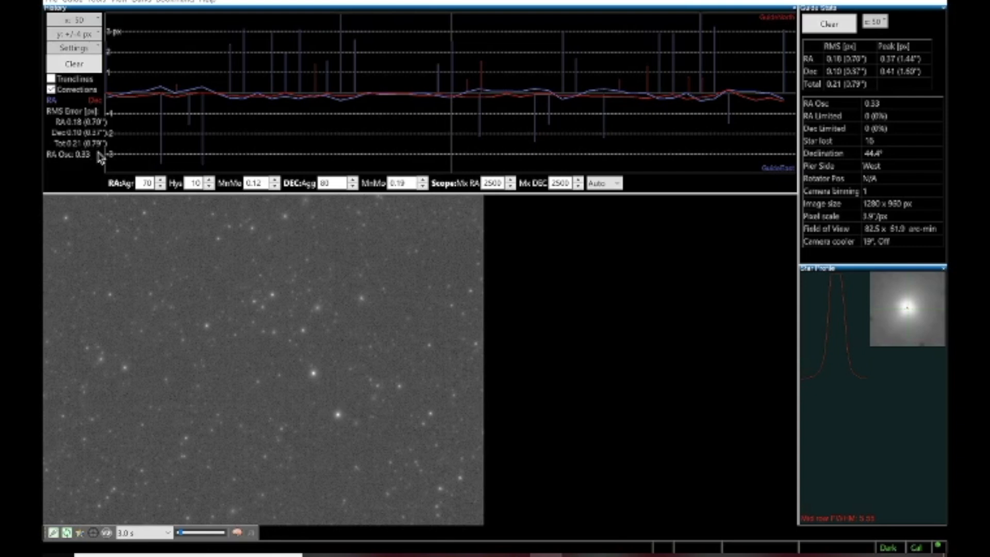
mouse_move(71, 145)
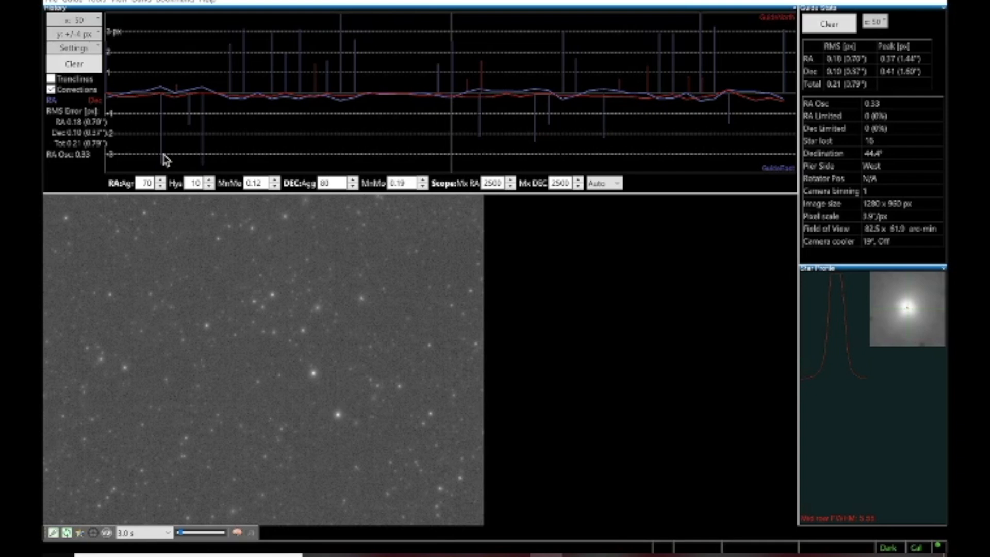
mouse_move(184, 143)
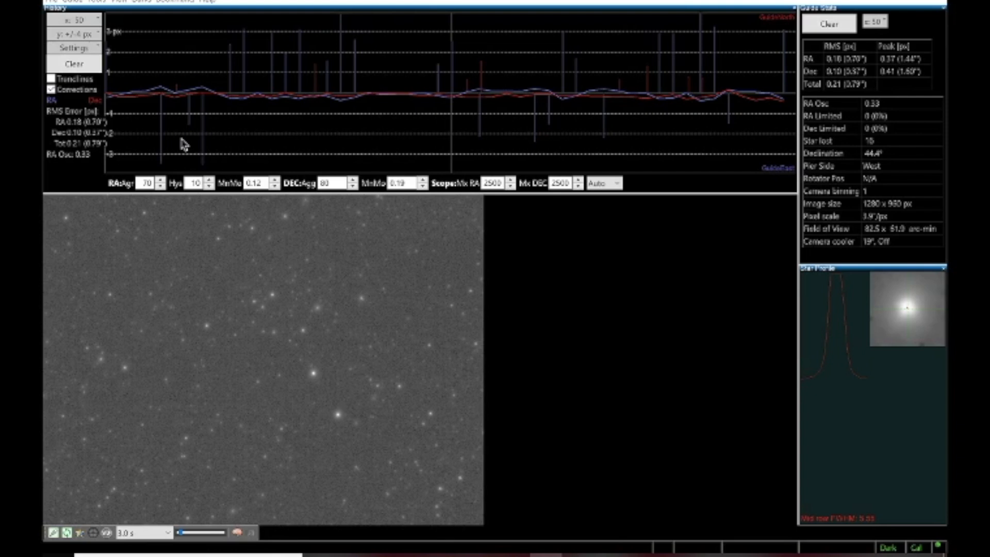
mouse_move(299, 170)
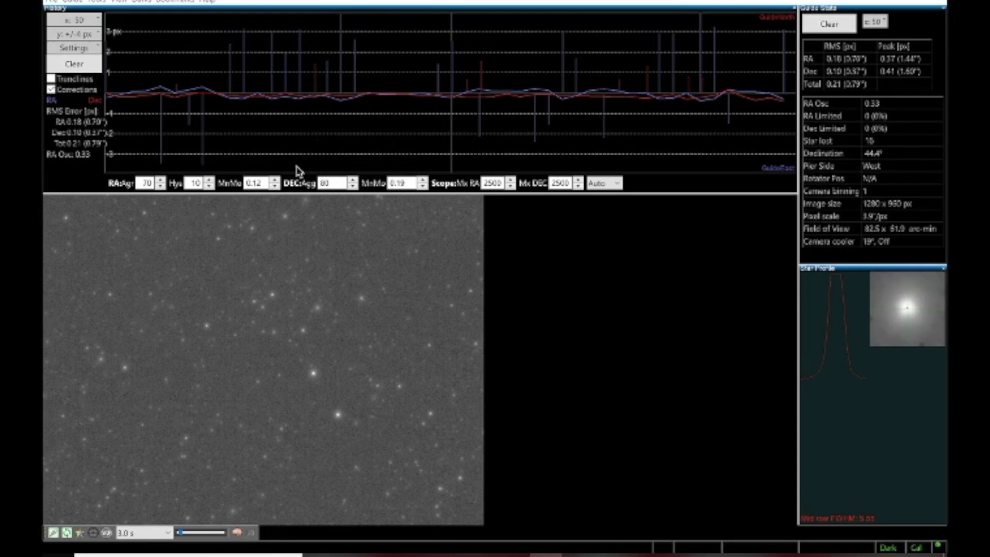
mouse_move(92, 158)
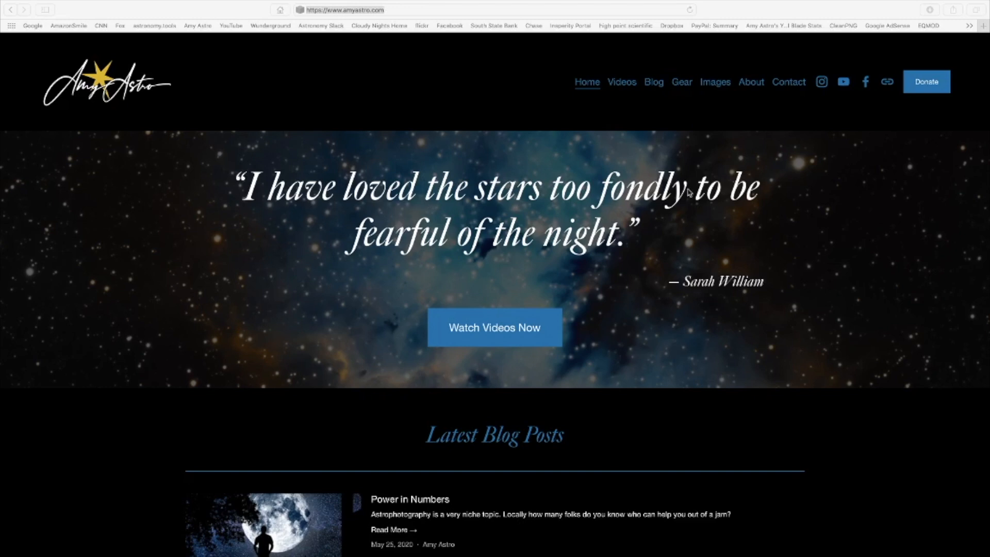
Scroll the Amy Astro home page through Latest Blog Posts and Latest Videos, then back toward the top
scroll("down", 3)
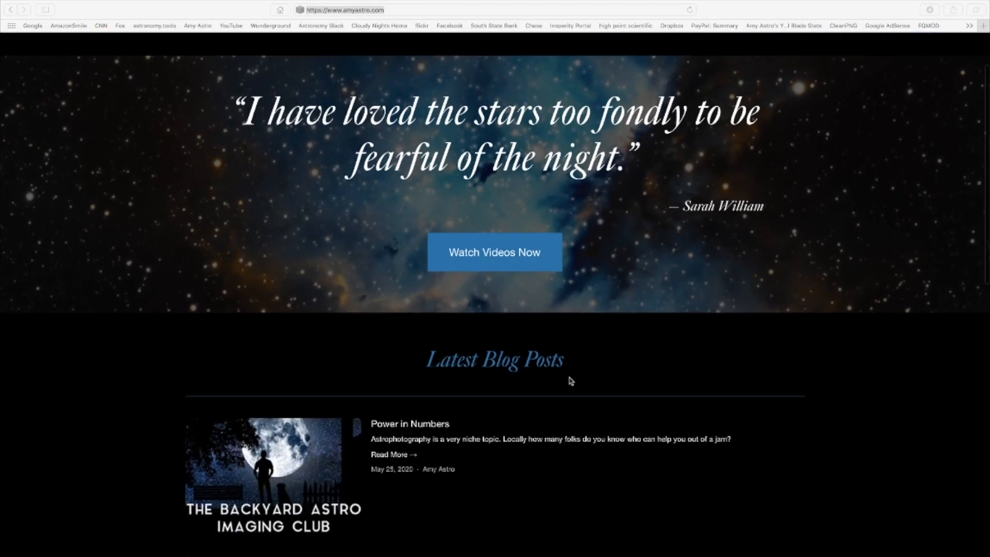
scroll("down", 3)
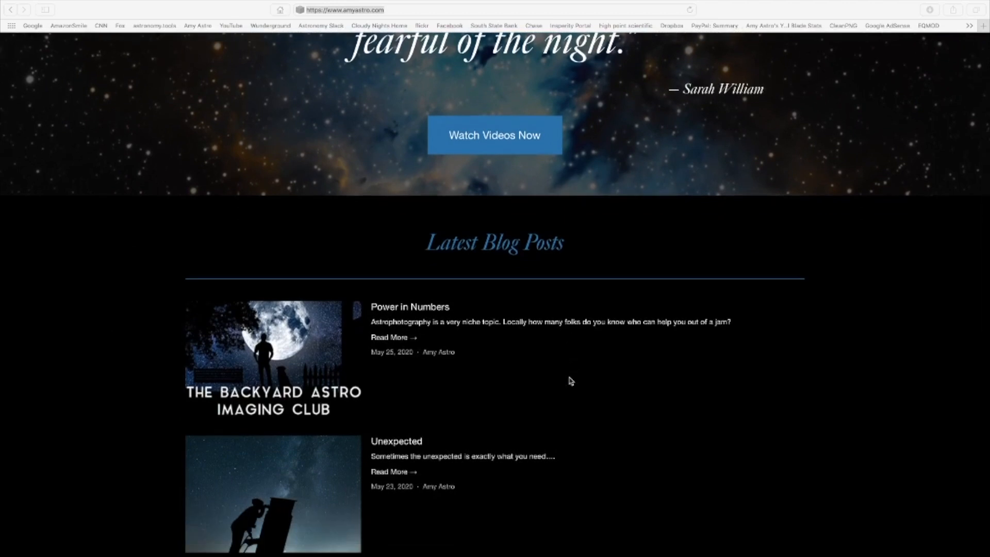
scroll("down", 3)
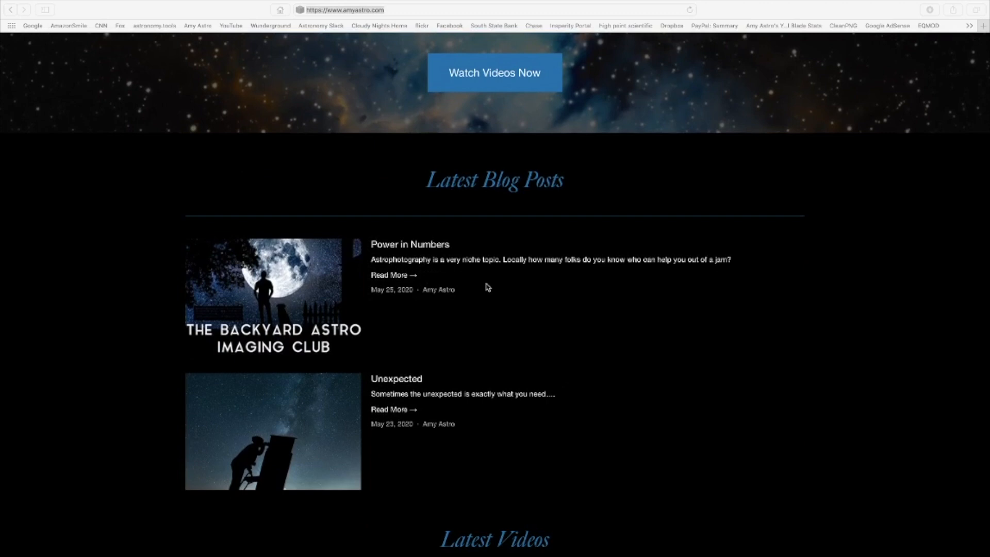
mouse_move(638, 420)
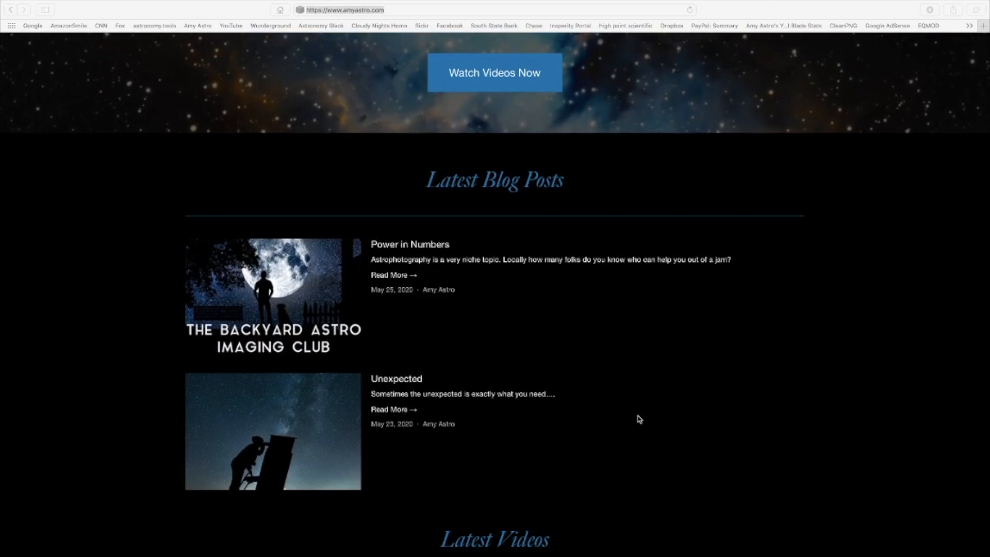
scroll("down", 3)
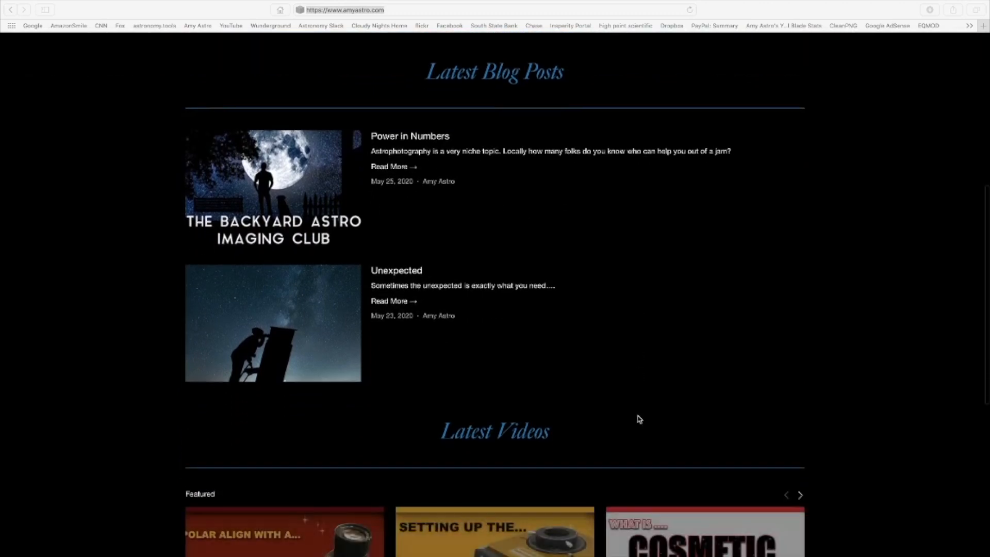
scroll("down", 3)
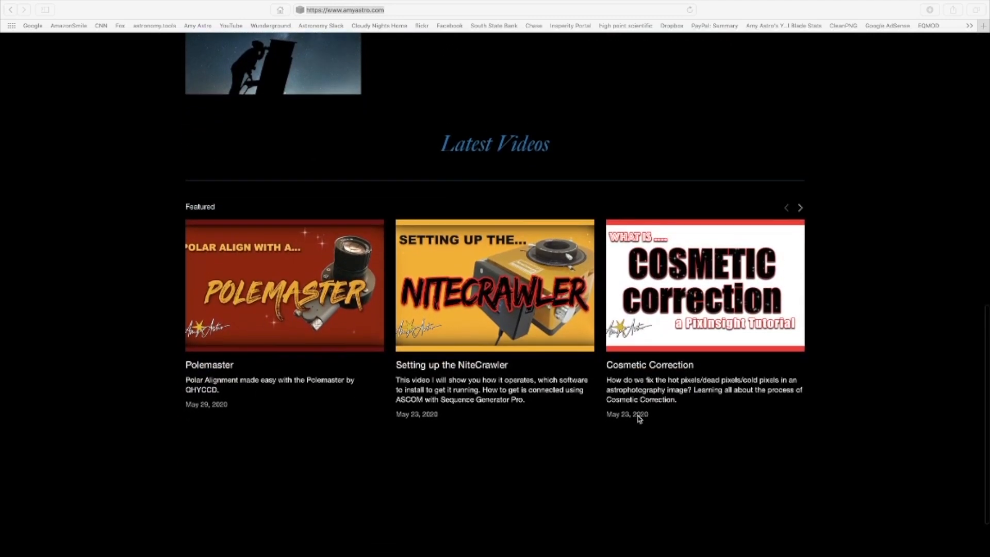
scroll("down", 3)
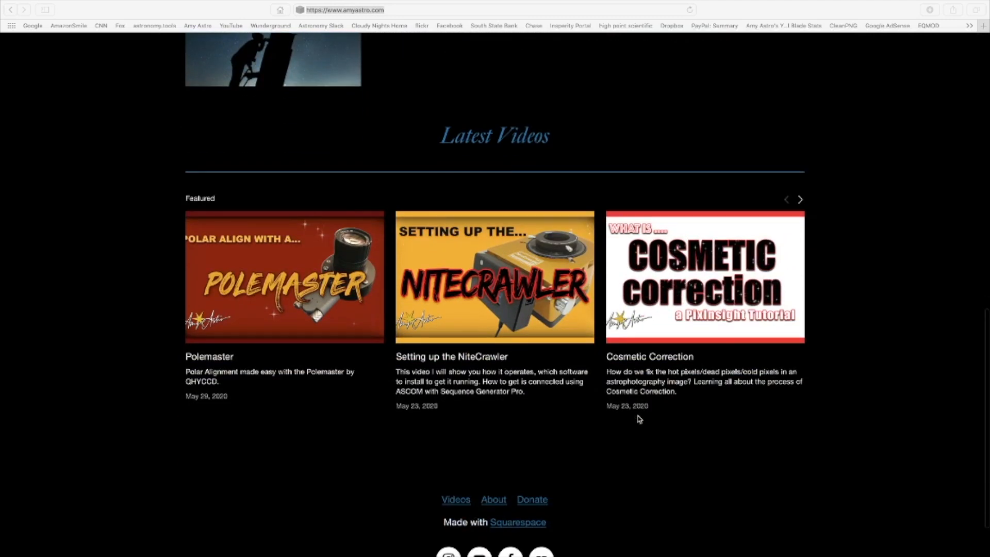
scroll("up", 3)
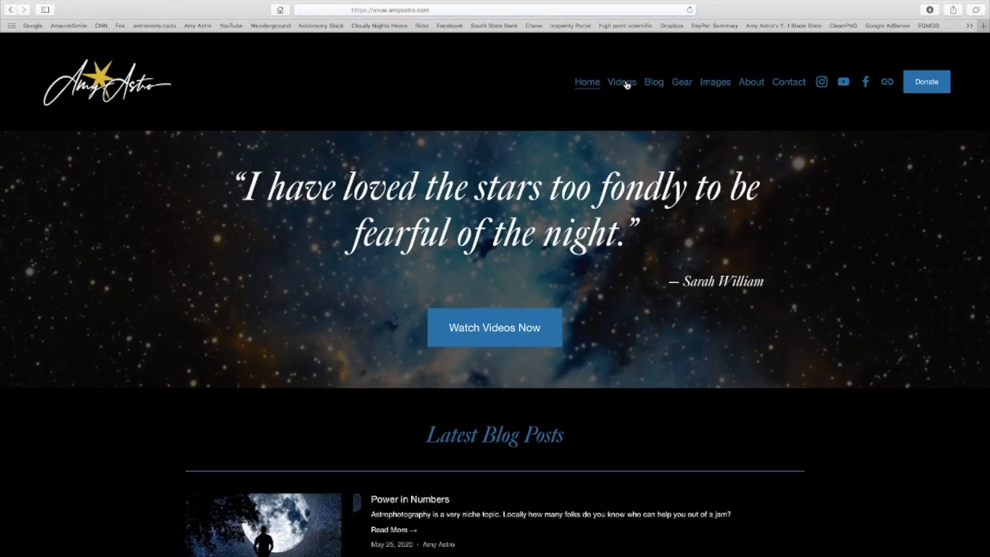
Go to the Videos page listing the Polemaster and NiteCrawler setup videos
left_click(621, 82)
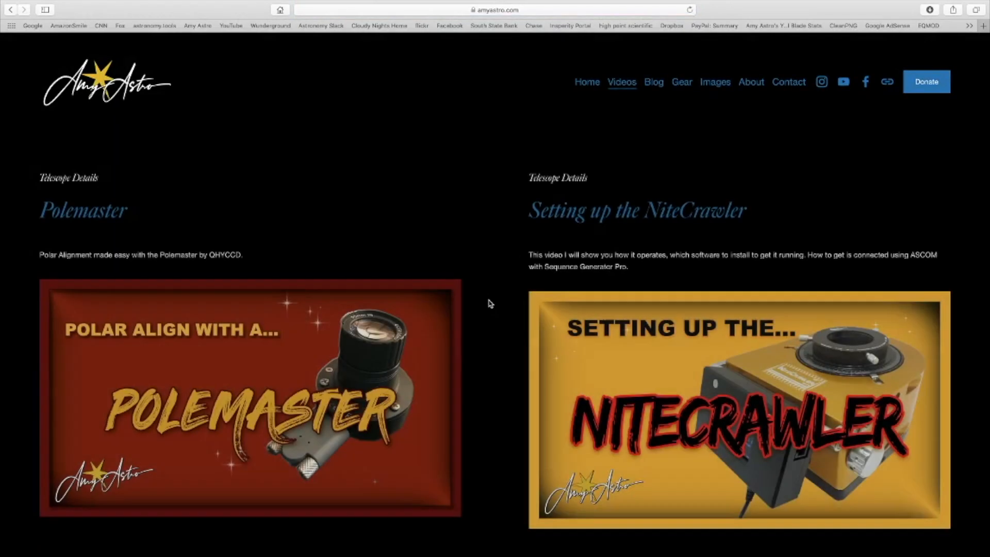
scroll("down", 3)
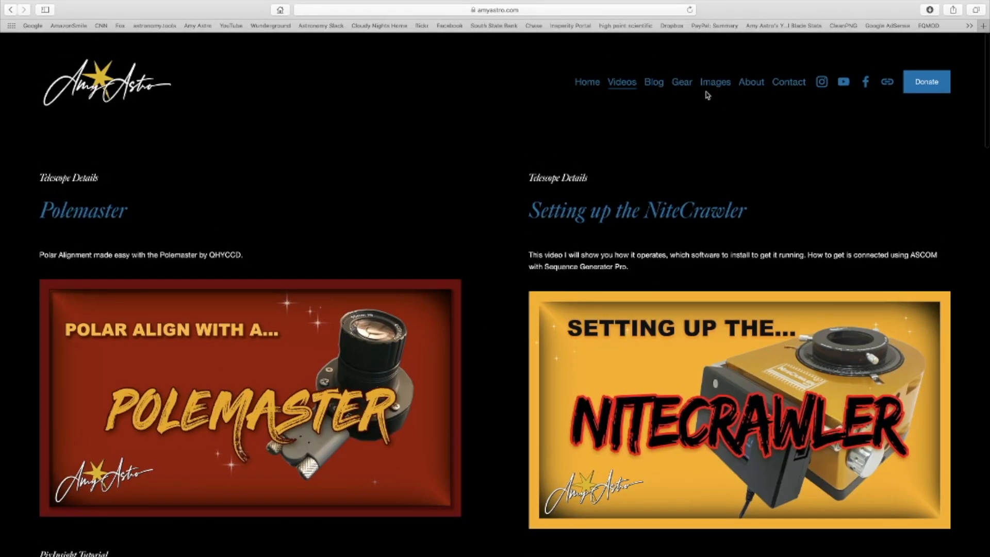
mouse_move(695, 94)
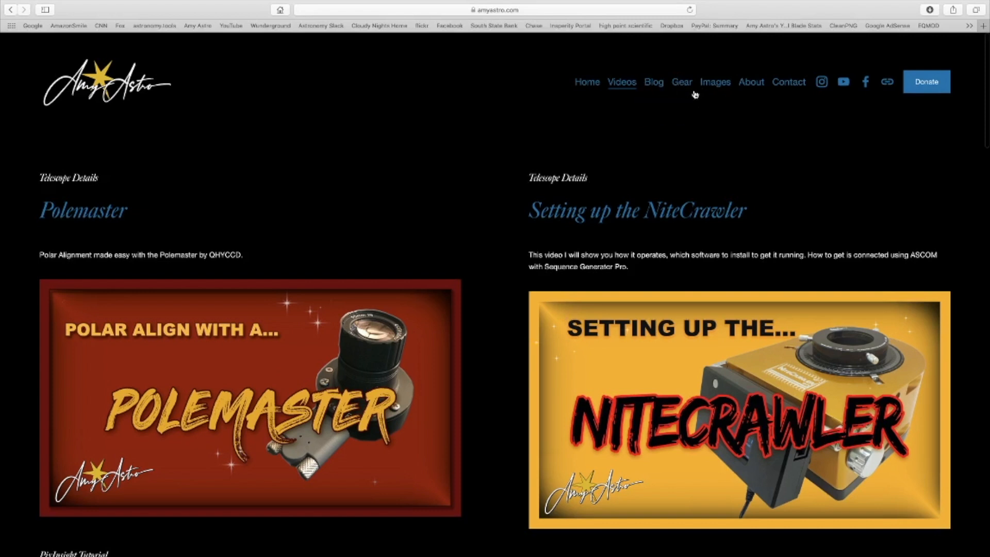
mouse_move(621, 82)
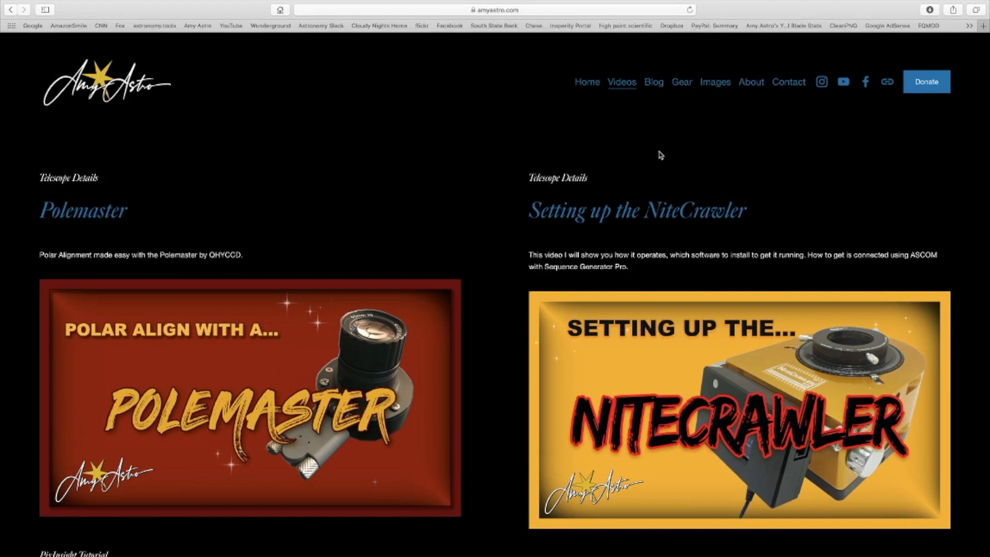
mouse_move(699, 123)
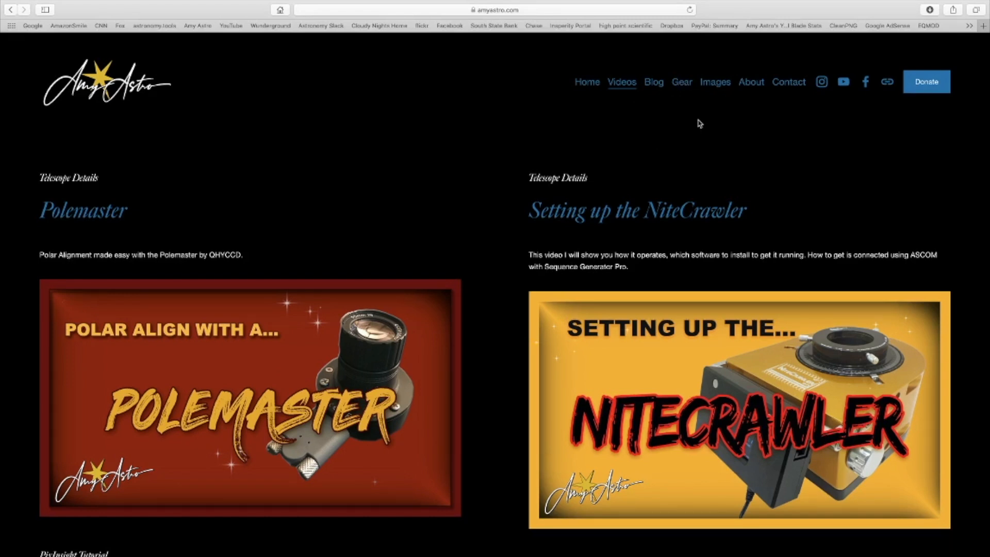